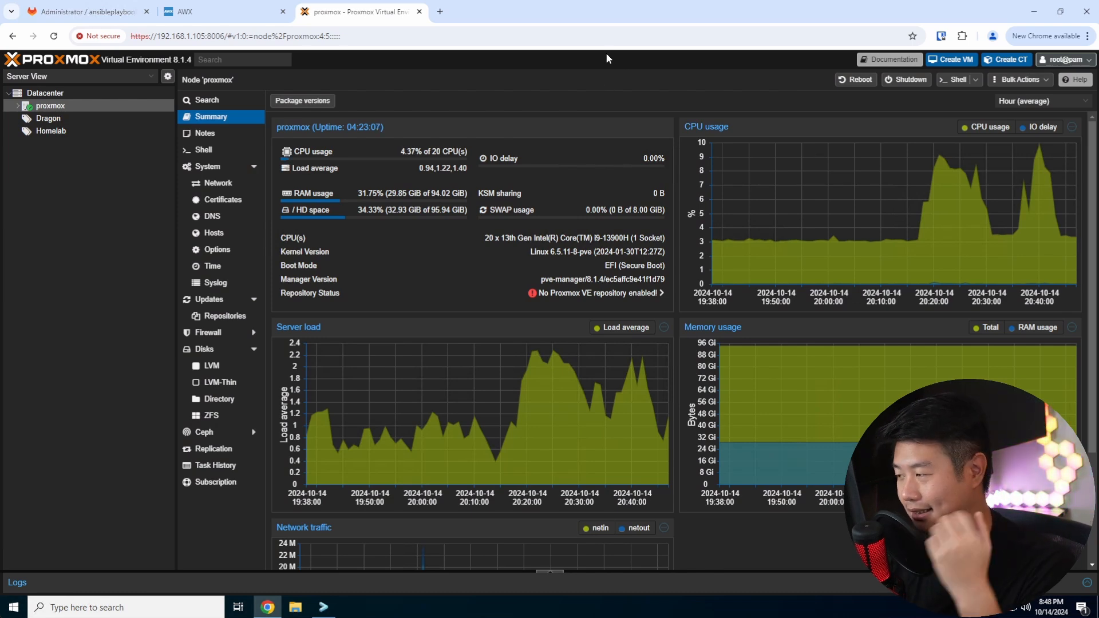
{"action": "mouse_move", "coordinate": [441, 11]}
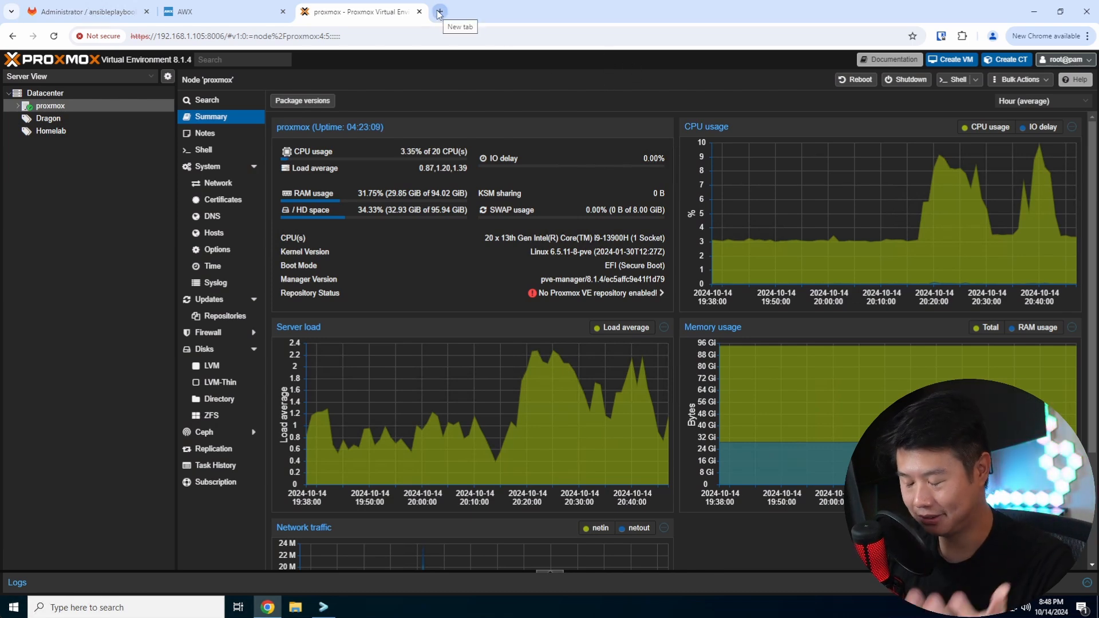
Search Google for 'firmware updates proxmox' in a new browser tab
{"action": "left_click", "coordinate": [437, 11]}
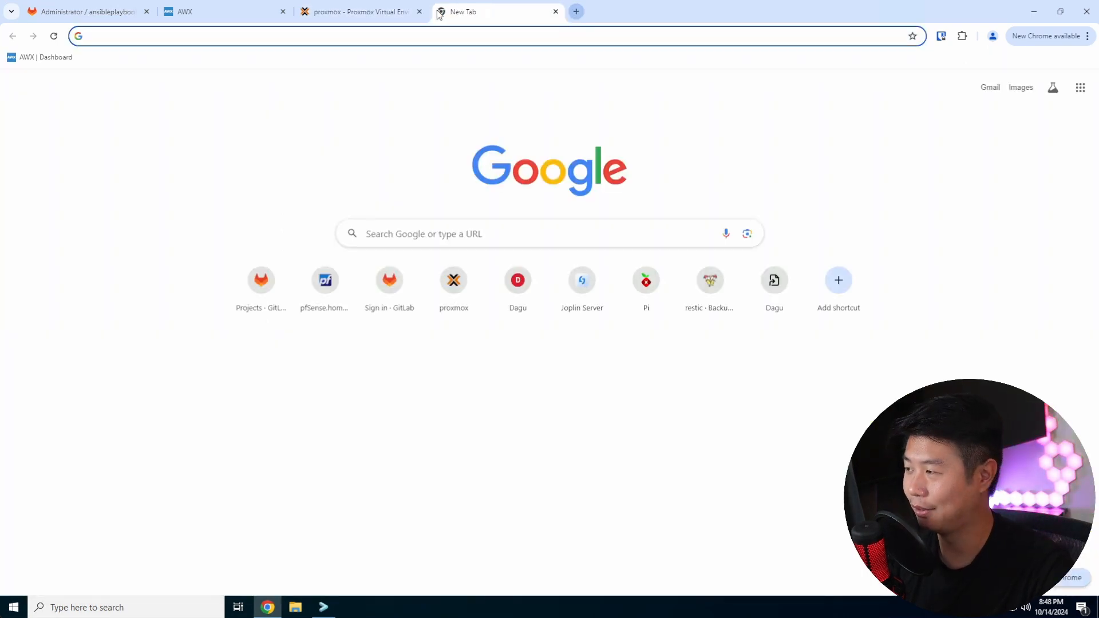
{"action": "type", "text": "firew"}
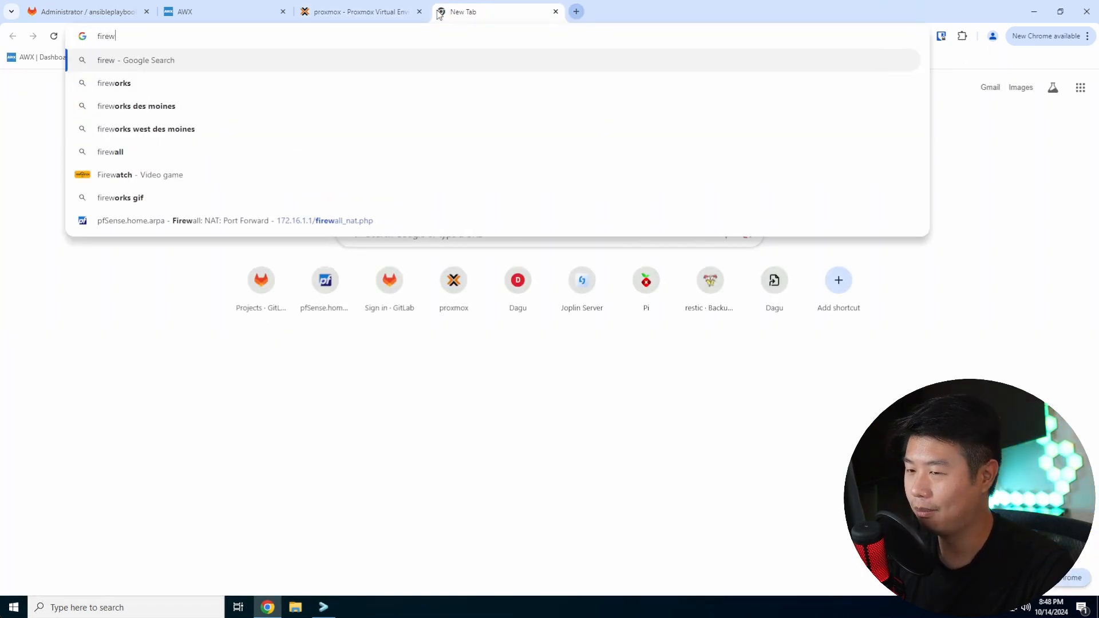
{"action": "type", "text": "firmware update"}
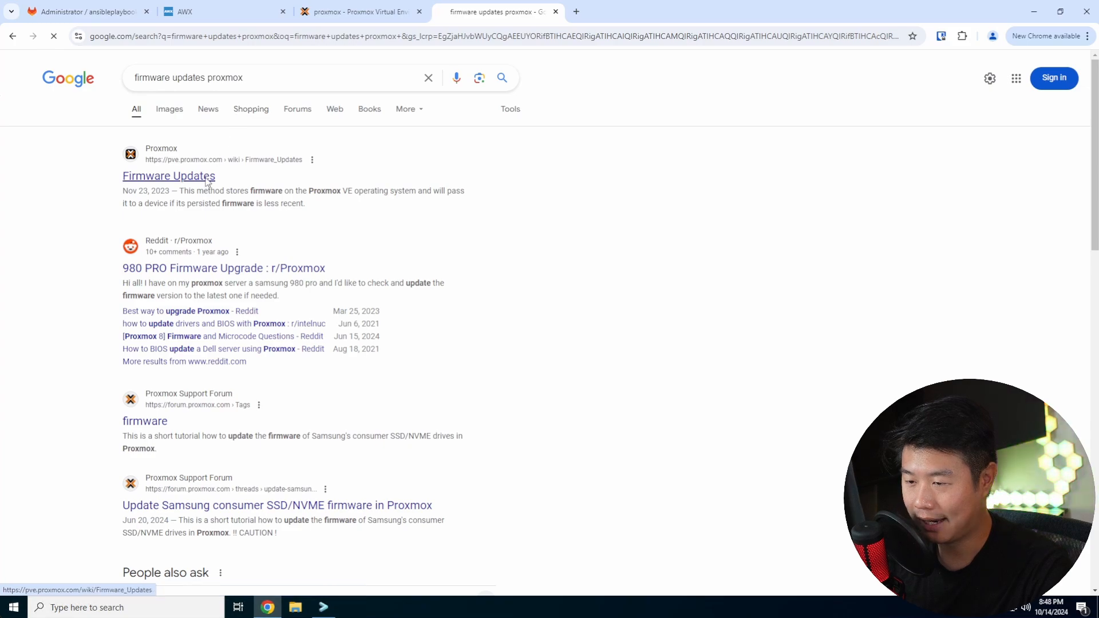
Read the Proxmox wiki Firmware Updates article down to the CPU Microcode Updates section
{"action": "left_click", "coordinate": [168, 176]}
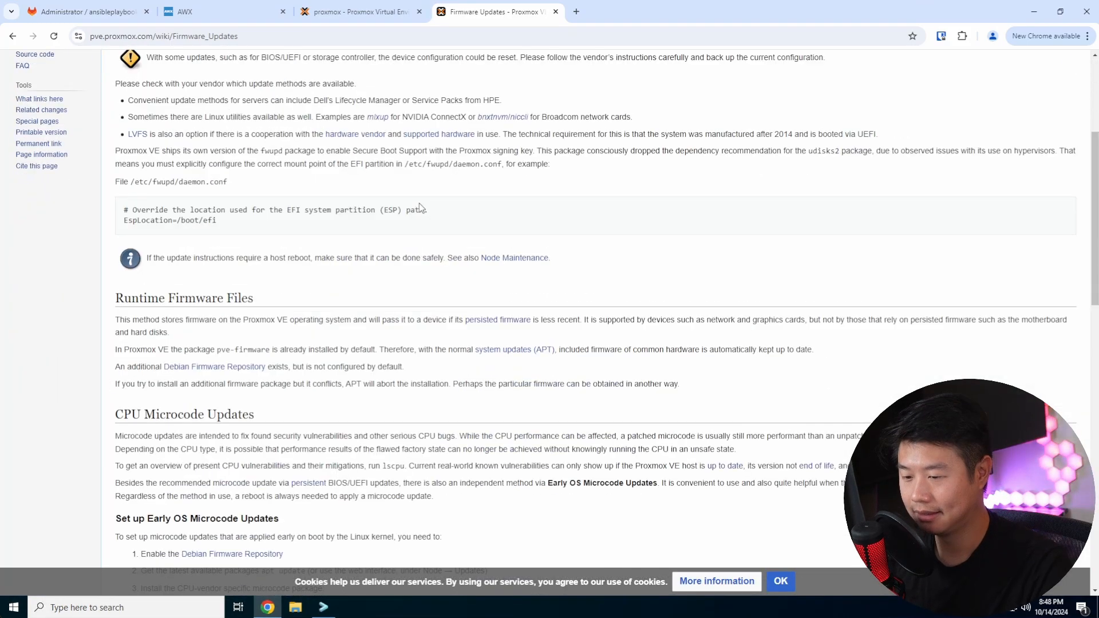
{"action": "scroll", "scroll_direction": "down", "scroll_amount": 3}
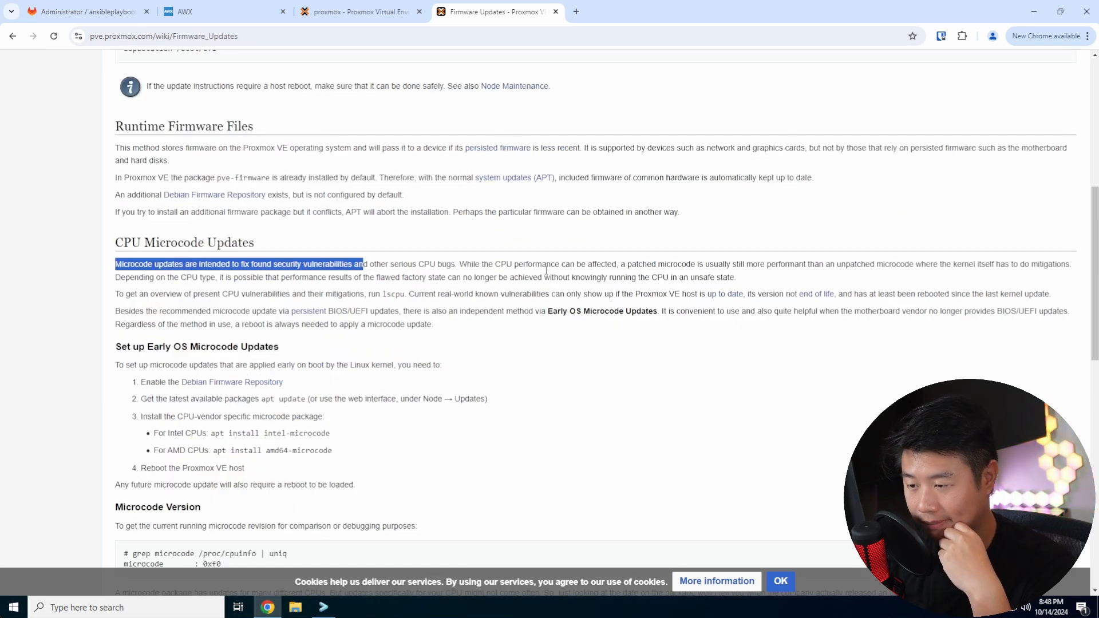
{"action": "left_click_drag", "start_coordinate": [362, 265], "coordinate": [690, 277]}
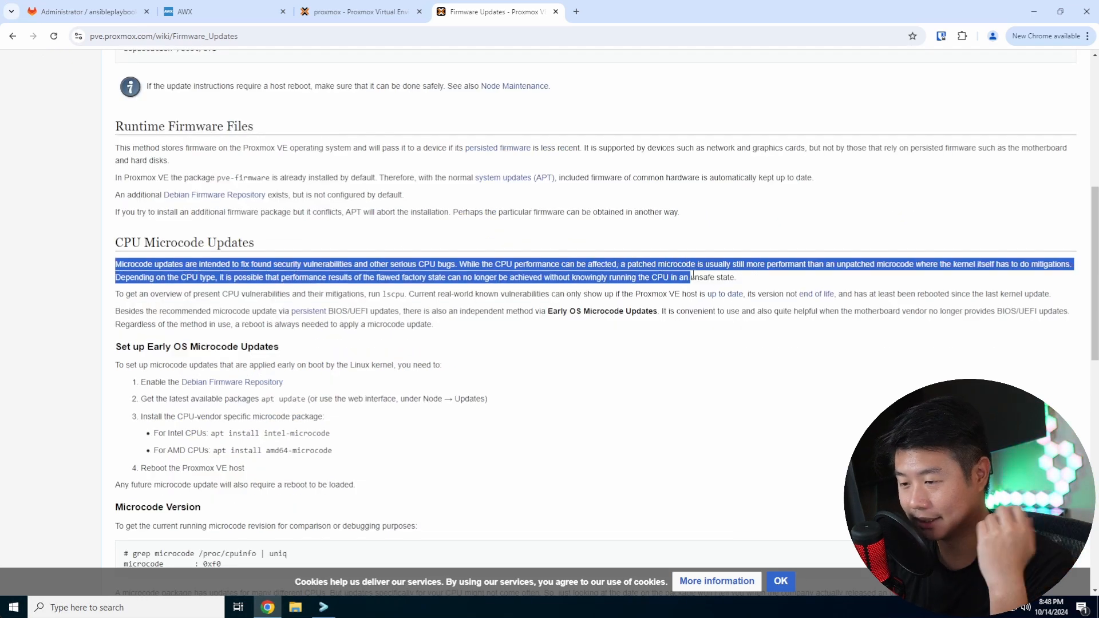
{"action": "scroll", "scroll_direction": "down", "scroll_amount": 3}
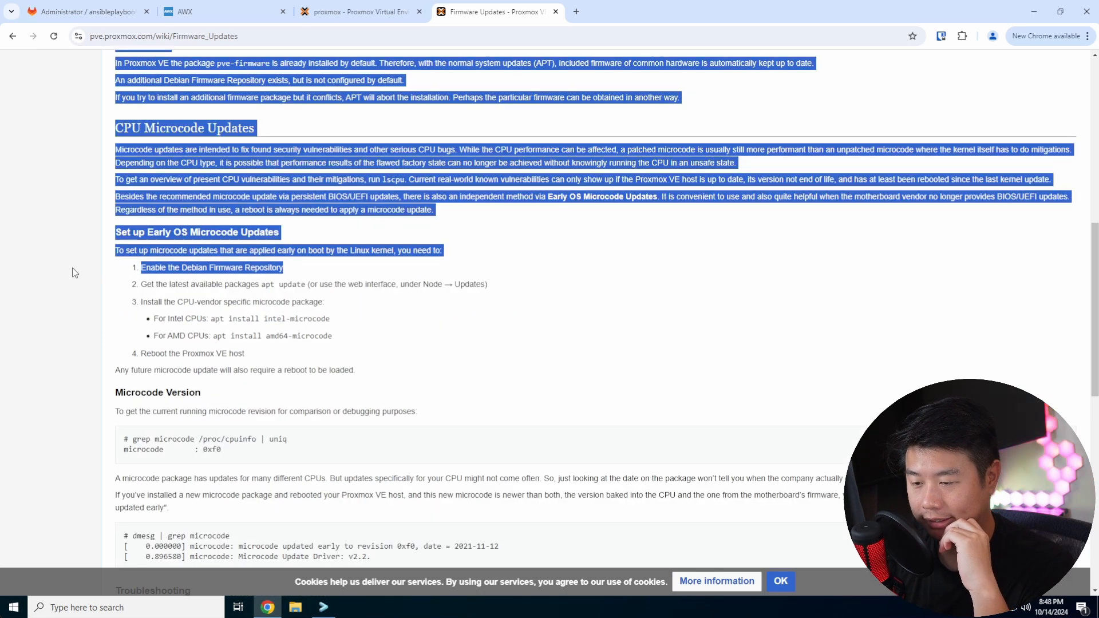
{"action": "left_click", "coordinate": [360, 282]}
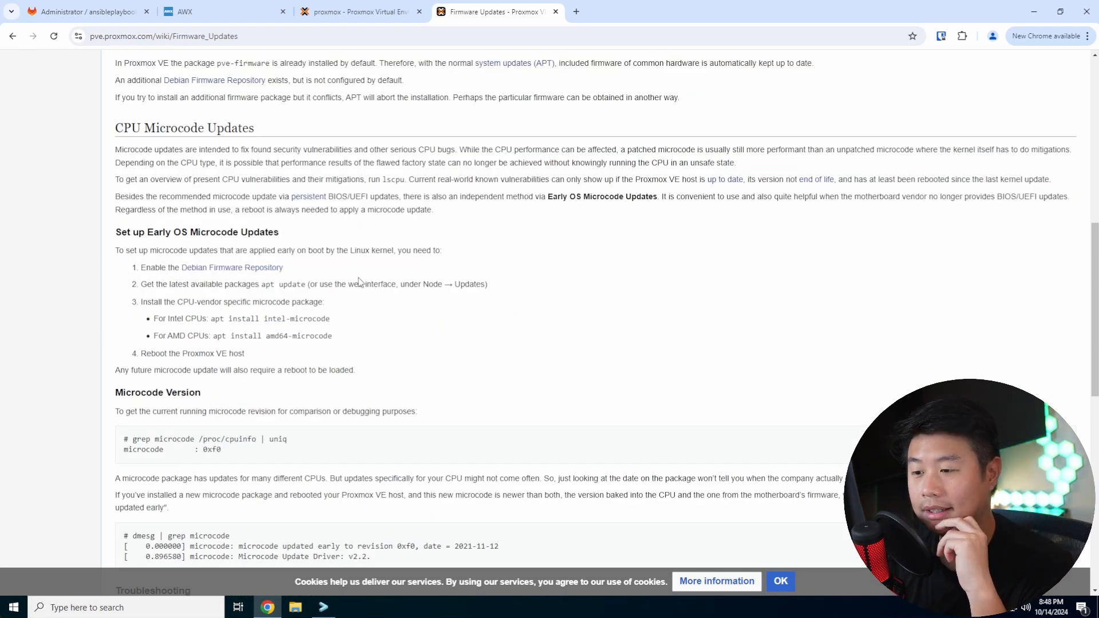
{"action": "mouse_move", "coordinate": [261, 273]}
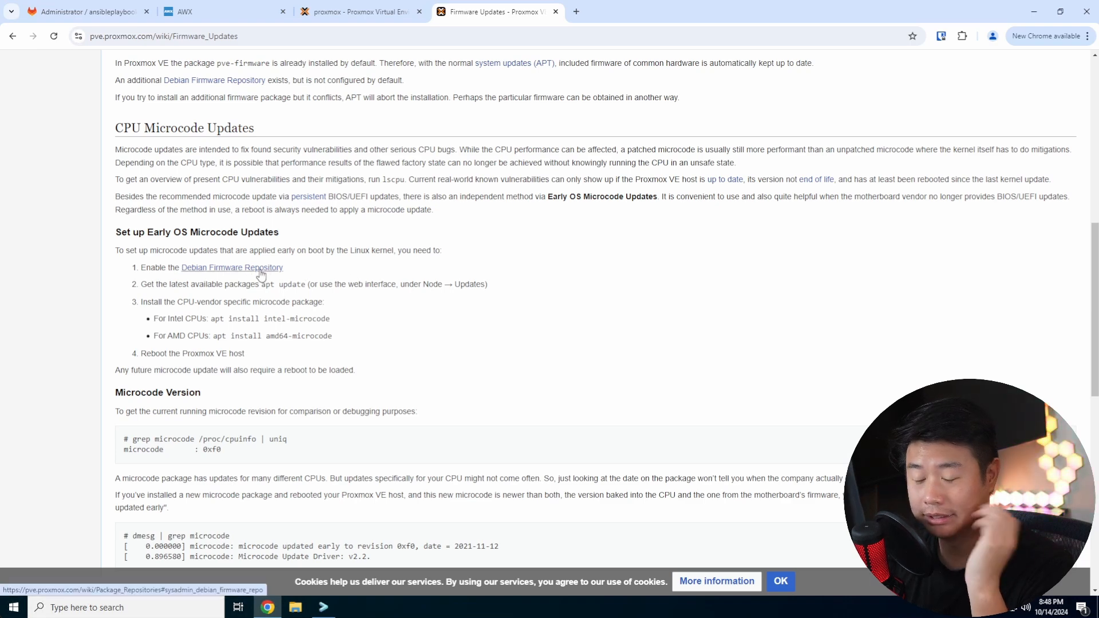
{"action": "mouse_move", "coordinate": [271, 272]}
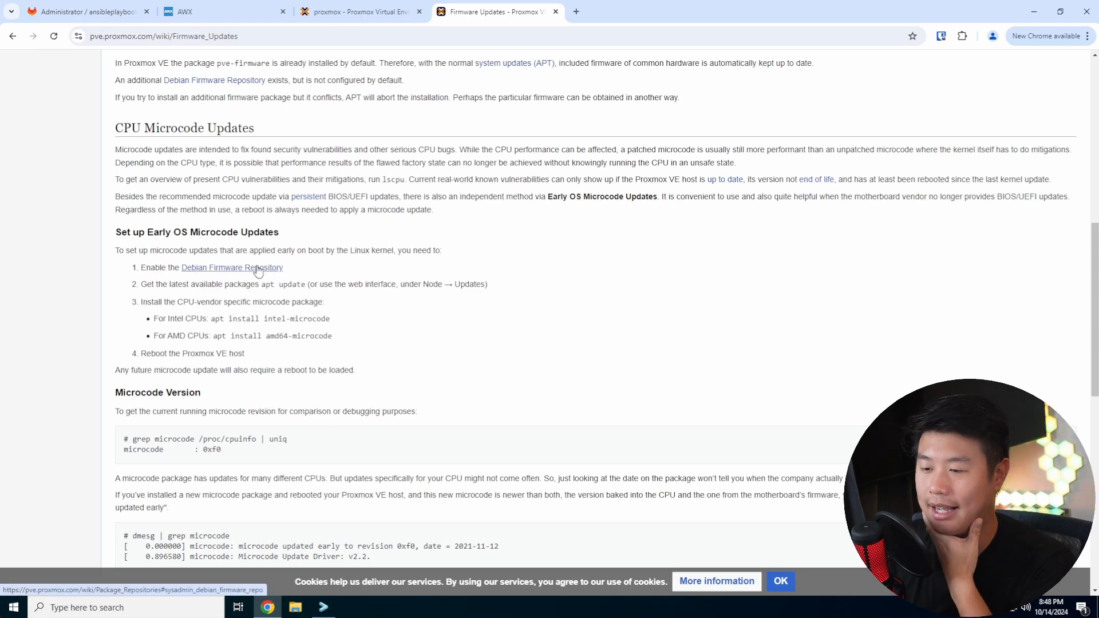
Review the Debian Firmware Repository note on adding non-free-firmware, then return to the Proxmox VE tab
{"action": "left_click", "coordinate": [257, 268]}
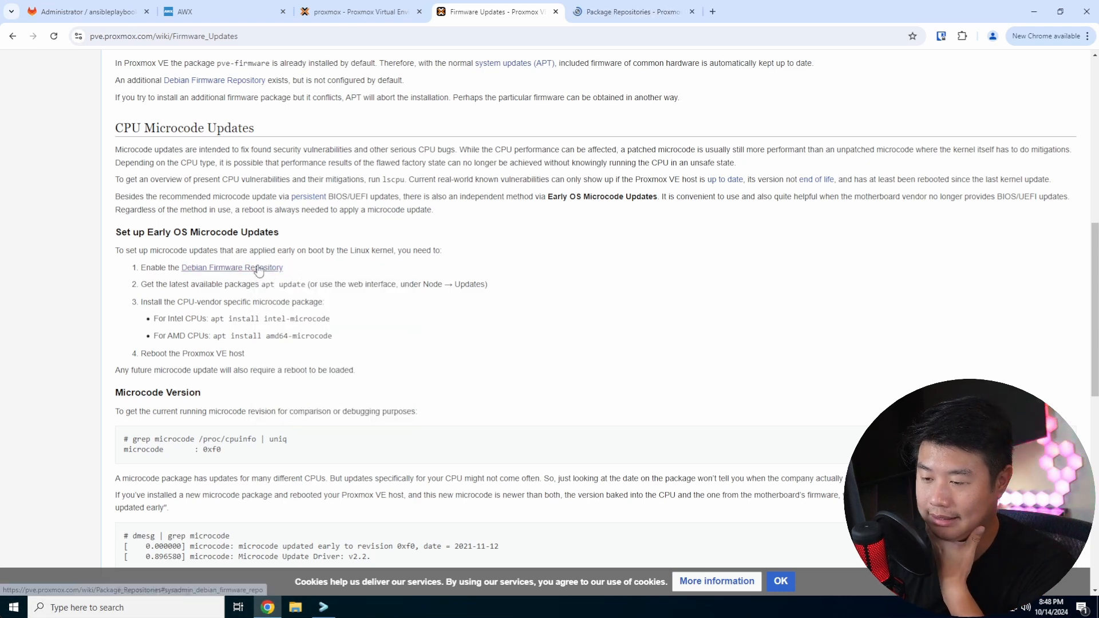
{"action": "left_click", "coordinate": [238, 268]}
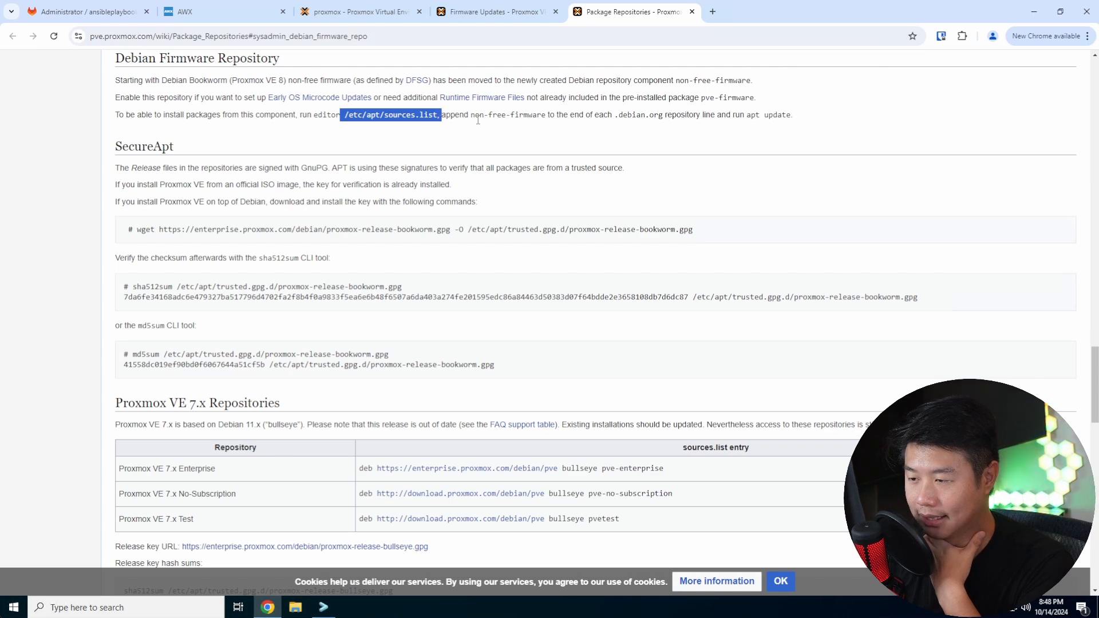
{"action": "left_click_drag", "start_coordinate": [469, 114], "coordinate": [554, 115]}
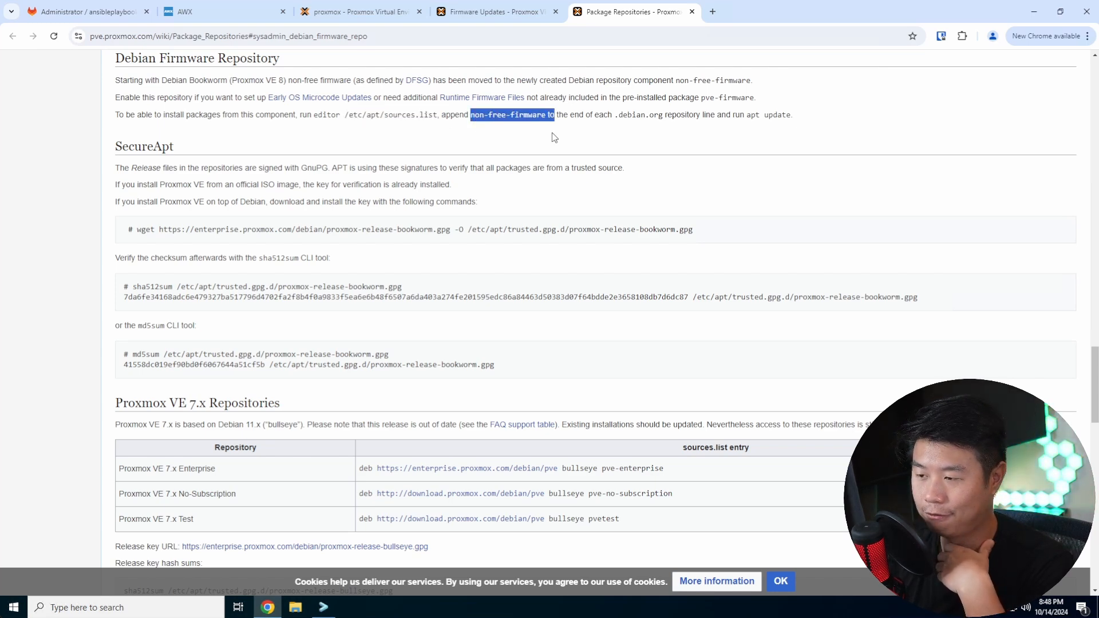
{"action": "mouse_move", "coordinate": [581, 126]}
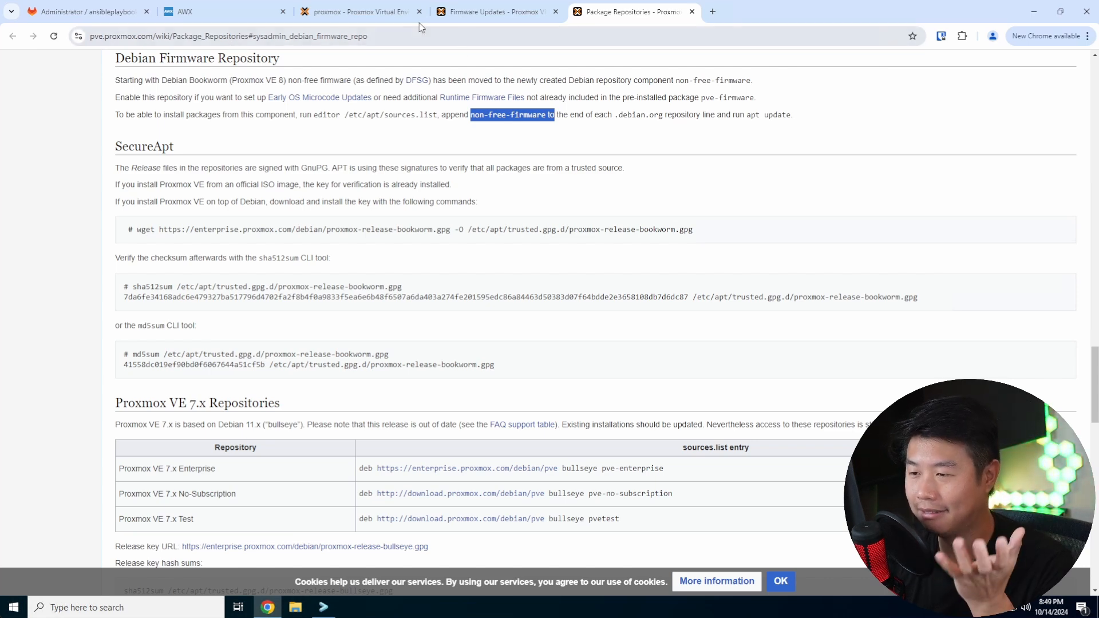
{"action": "left_click", "coordinate": [357, 10]}
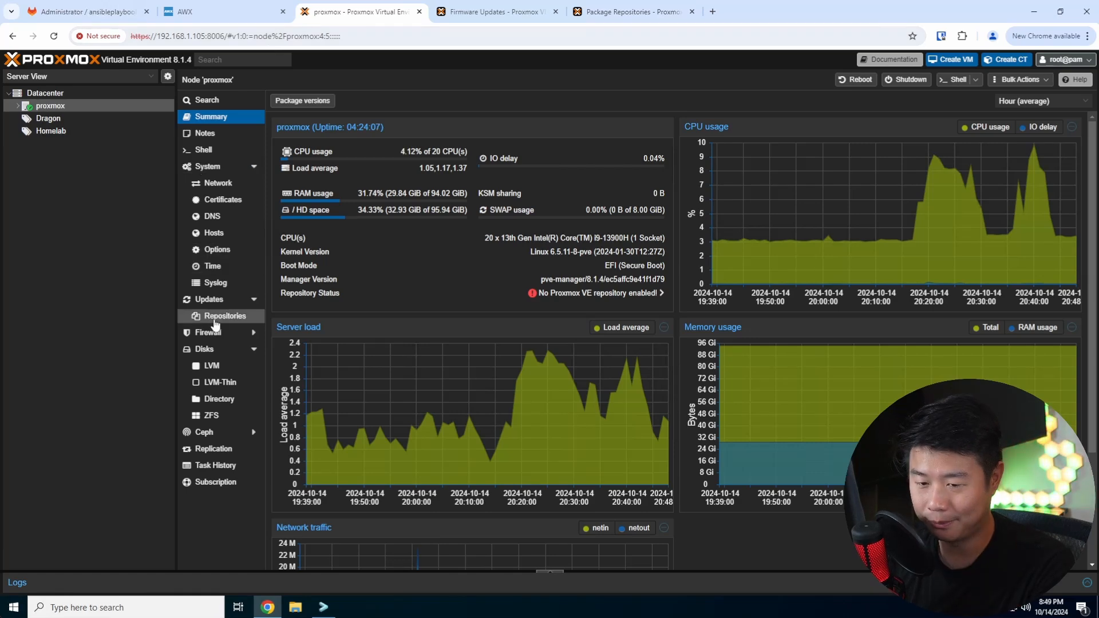
Inspect the node's APT repository entries (ceph-quincy, Debian security, pve-enterprise) and launch its shell console
{"action": "left_click", "coordinate": [225, 316]}
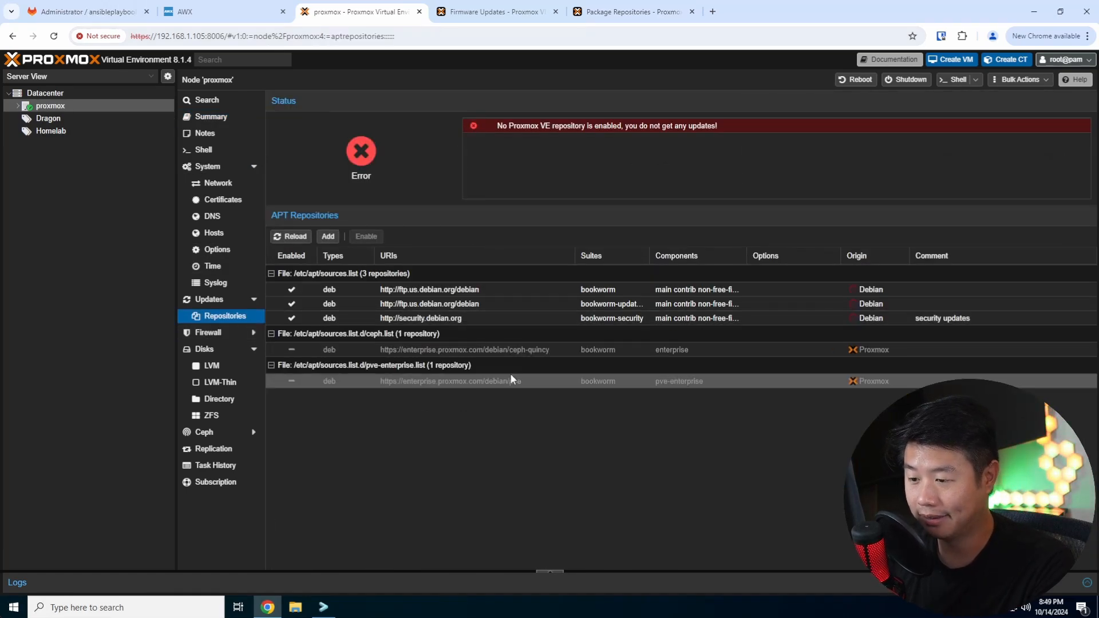
{"action": "left_click", "coordinate": [465, 350]}
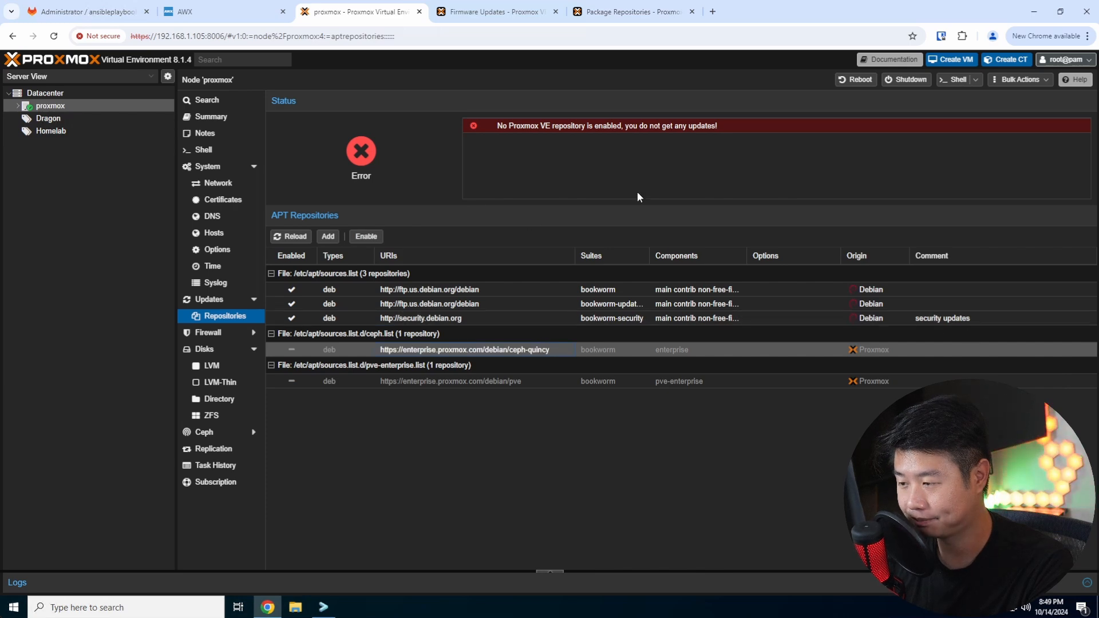
{"action": "mouse_move", "coordinate": [375, 350]}
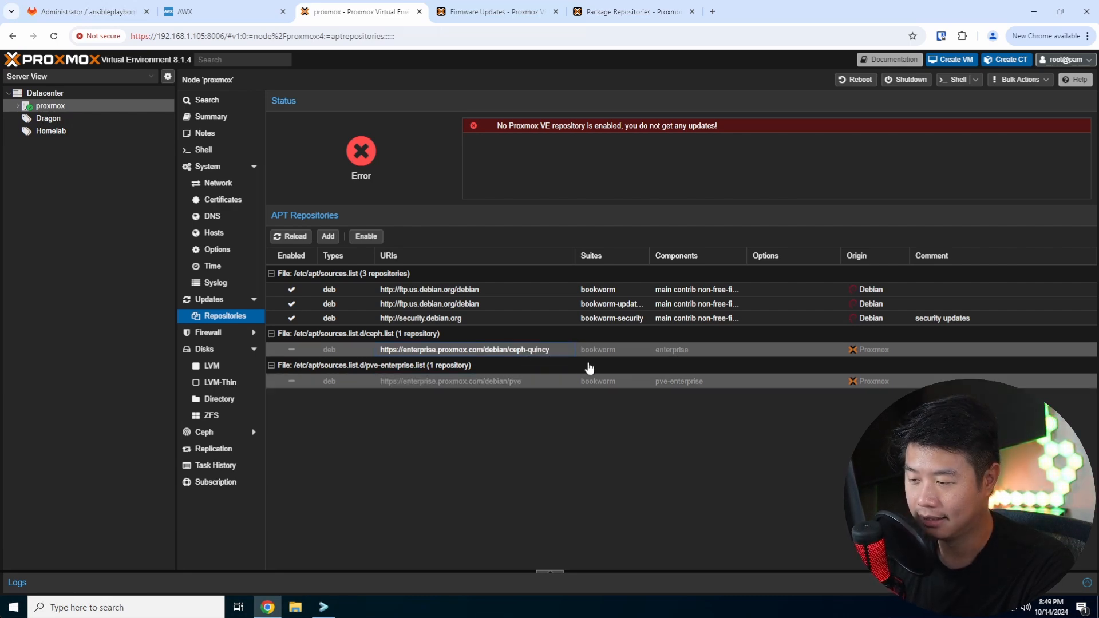
{"action": "mouse_move", "coordinate": [547, 387]}
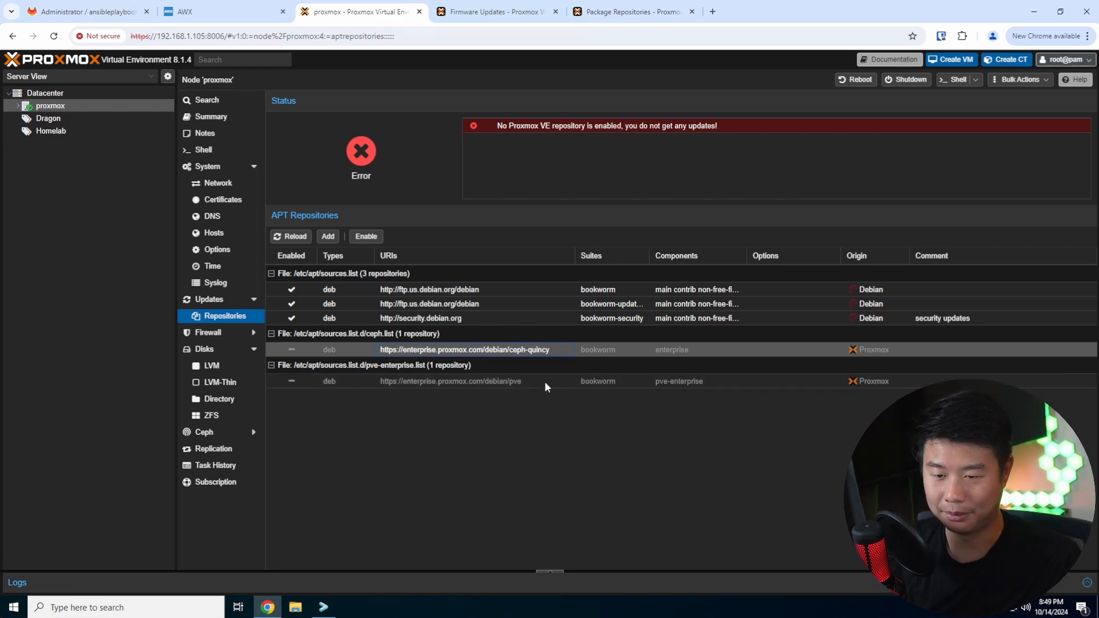
{"action": "mouse_move", "coordinate": [520, 391]}
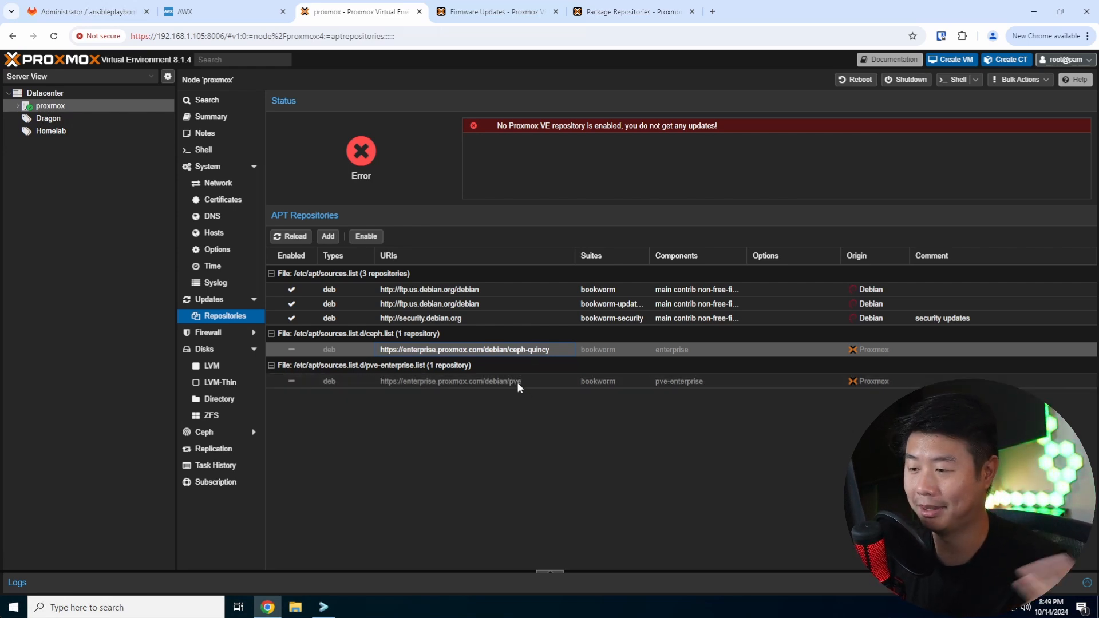
{"action": "mouse_move", "coordinate": [572, 451]}
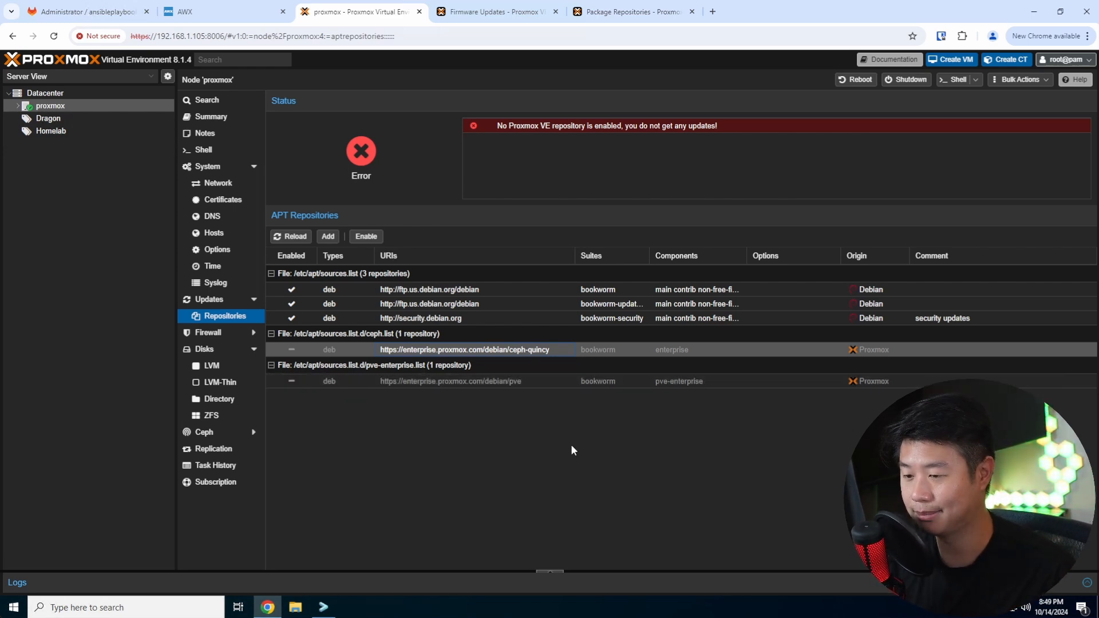
{"action": "mouse_move", "coordinate": [517, 405]}
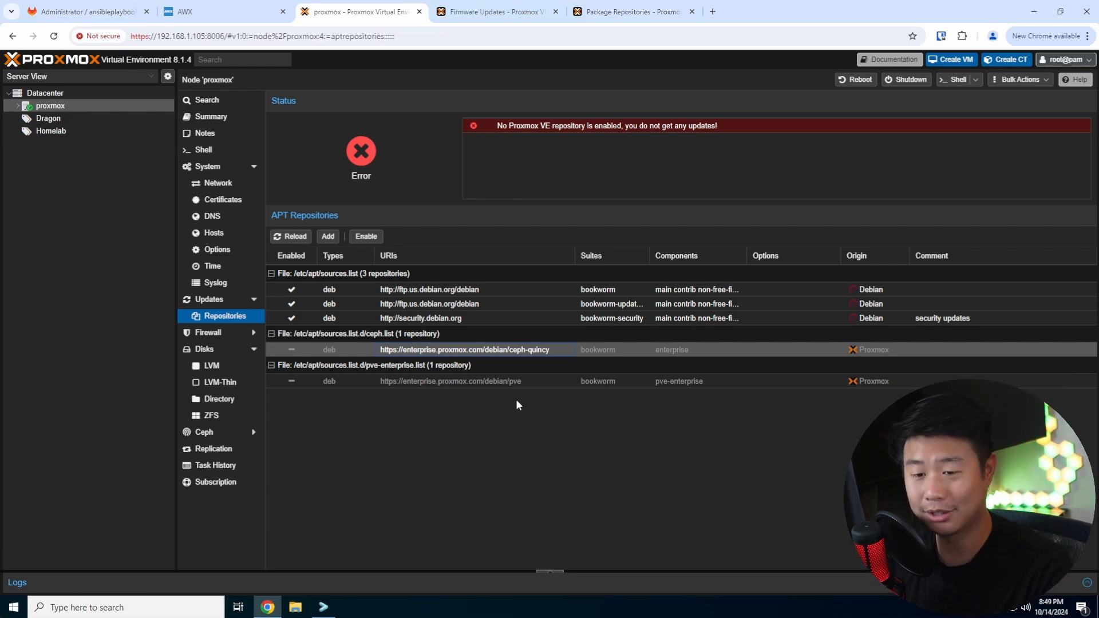
{"action": "mouse_move", "coordinate": [407, 343]}
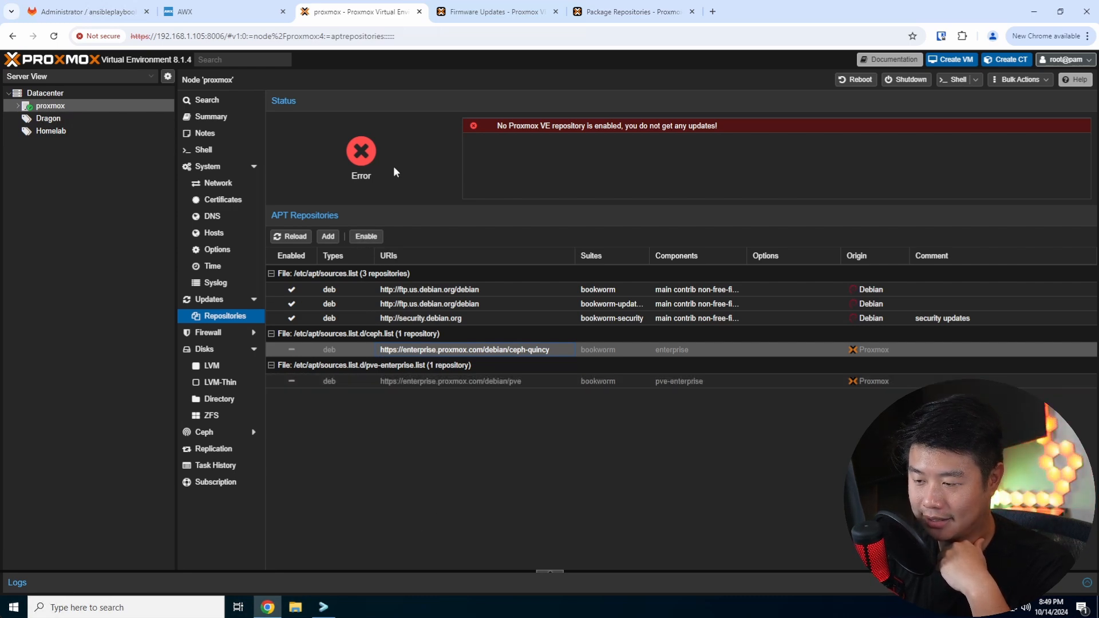
{"action": "mouse_move", "coordinate": [366, 239]}
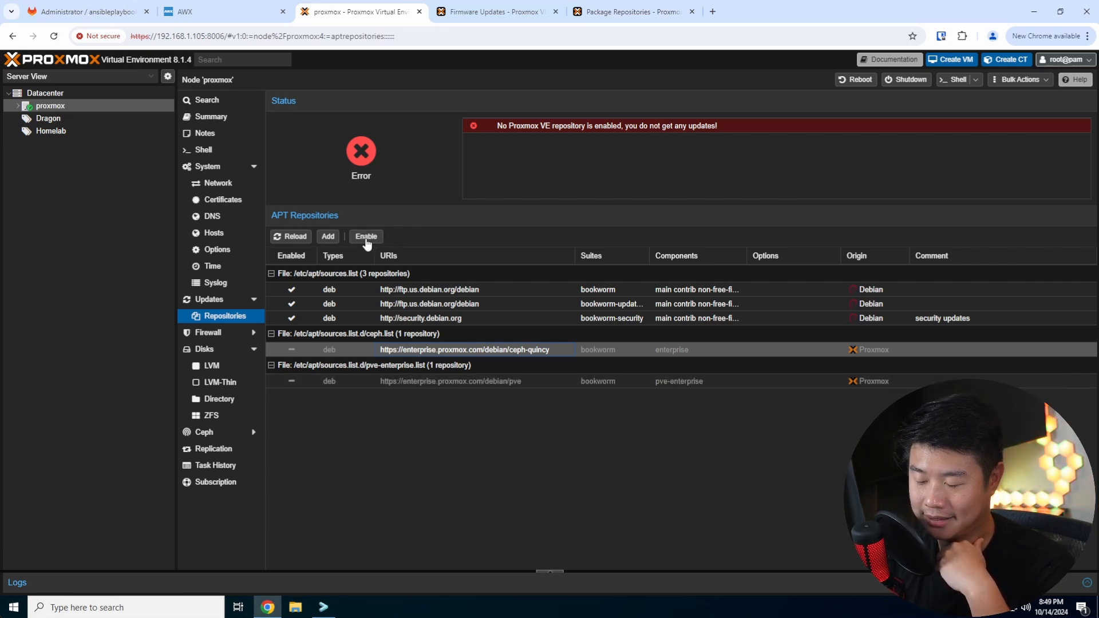
{"action": "left_click", "coordinate": [367, 236]}
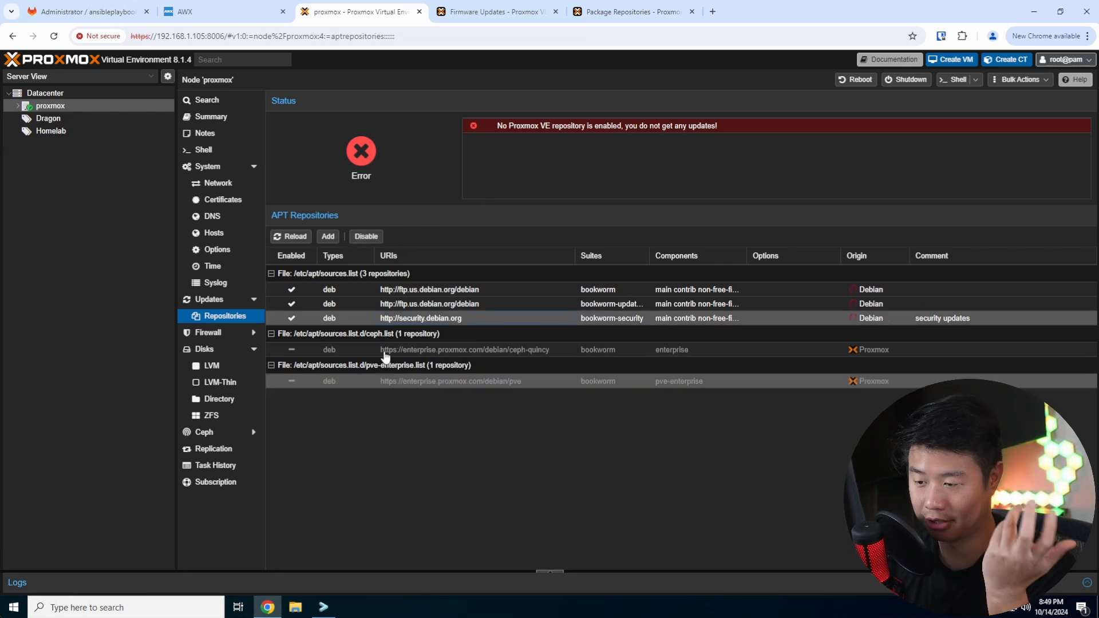
{"action": "left_click", "coordinate": [450, 382]}
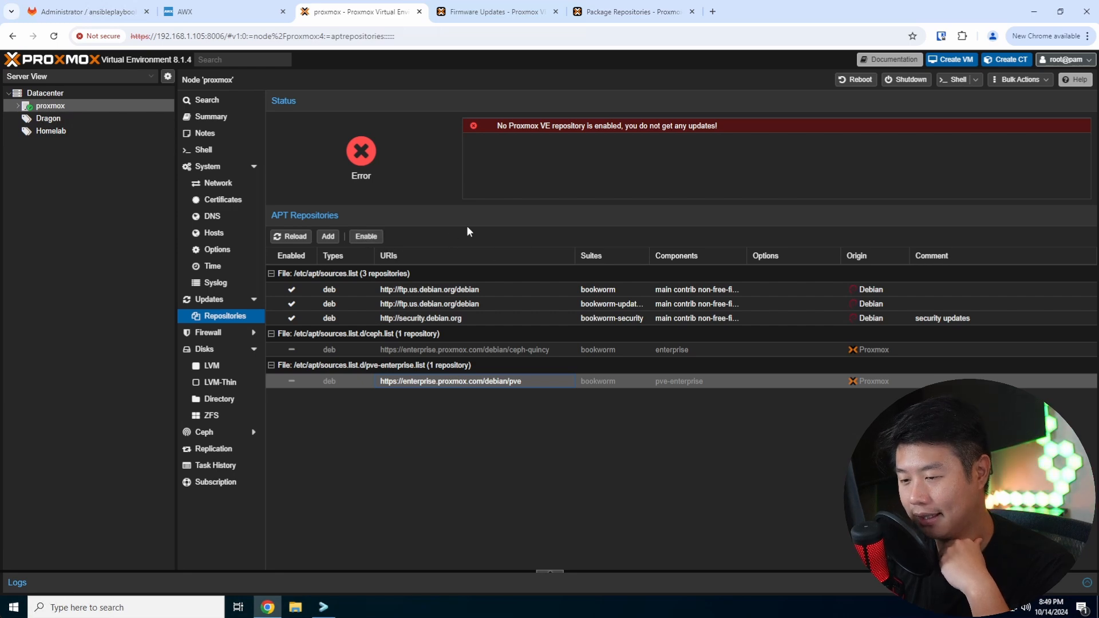
{"action": "left_click", "coordinate": [202, 149]}
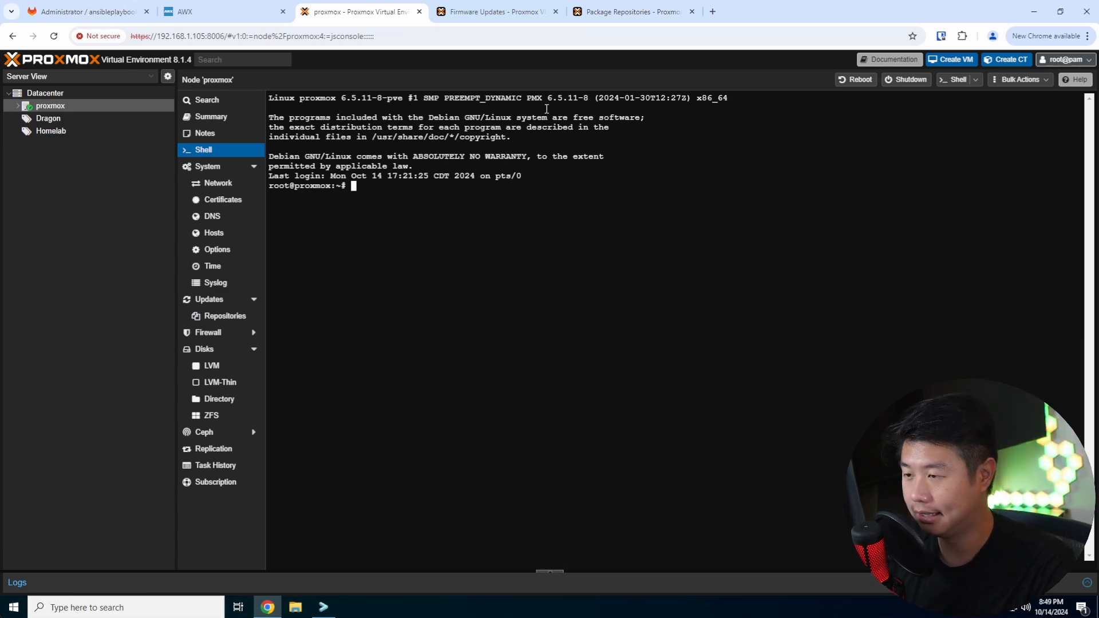
Look up the wiki's 'editor /etc/apt/sources.list' command and bring it to the node shell
{"action": "left_click", "coordinate": [628, 12]}
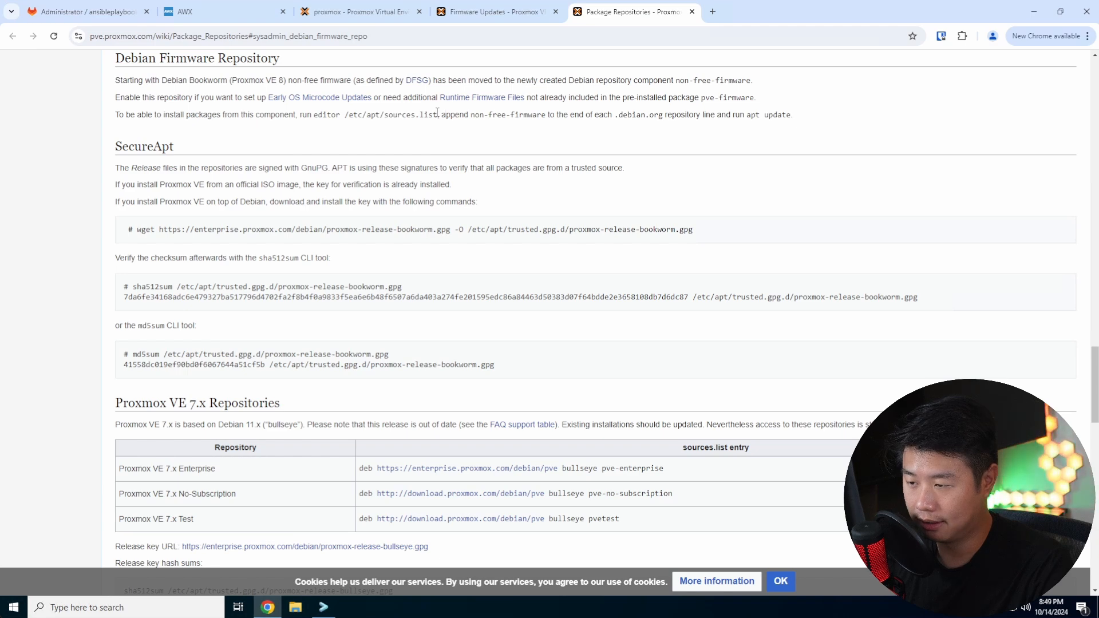
{"action": "left_click_drag", "start_coordinate": [314, 115], "coordinate": [436, 114]}
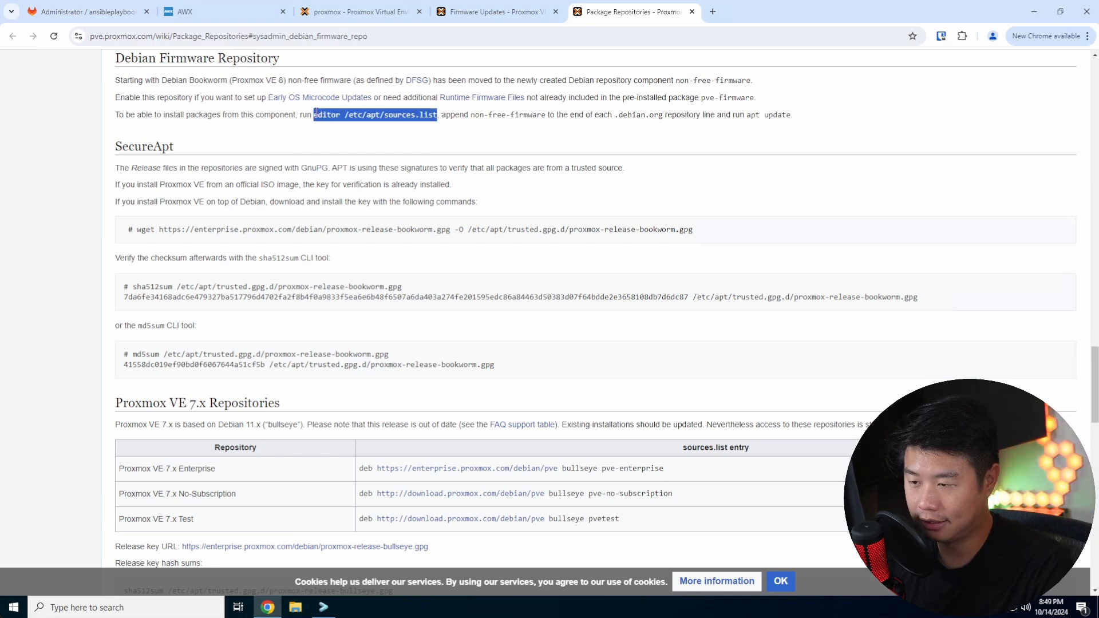
{"action": "left_click", "coordinate": [499, 12]}
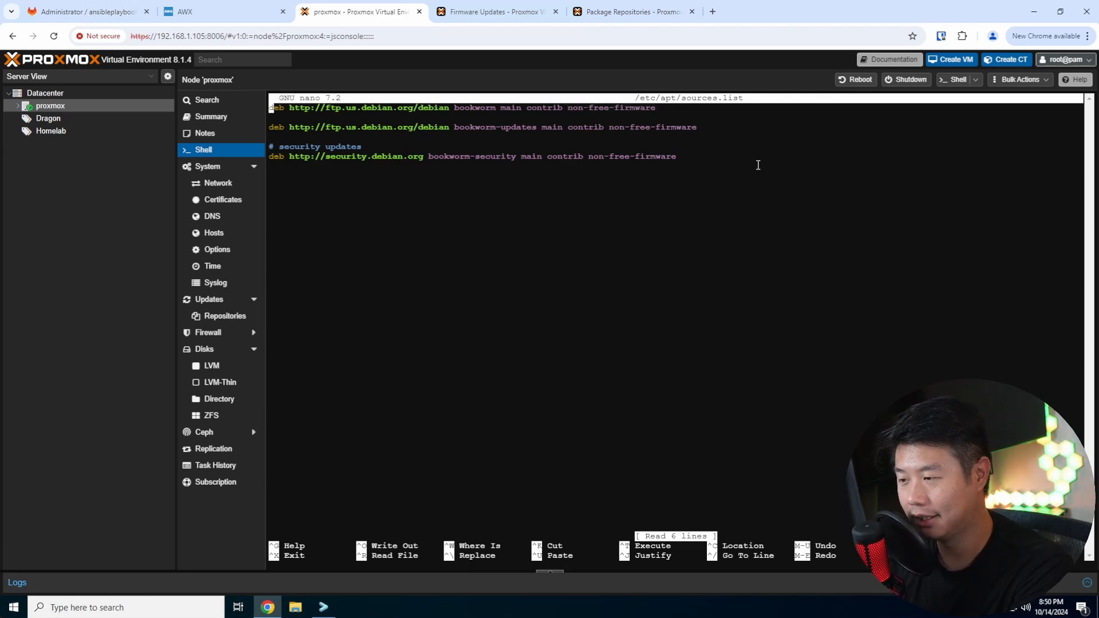
{"action": "mouse_move", "coordinate": [716, 171]}
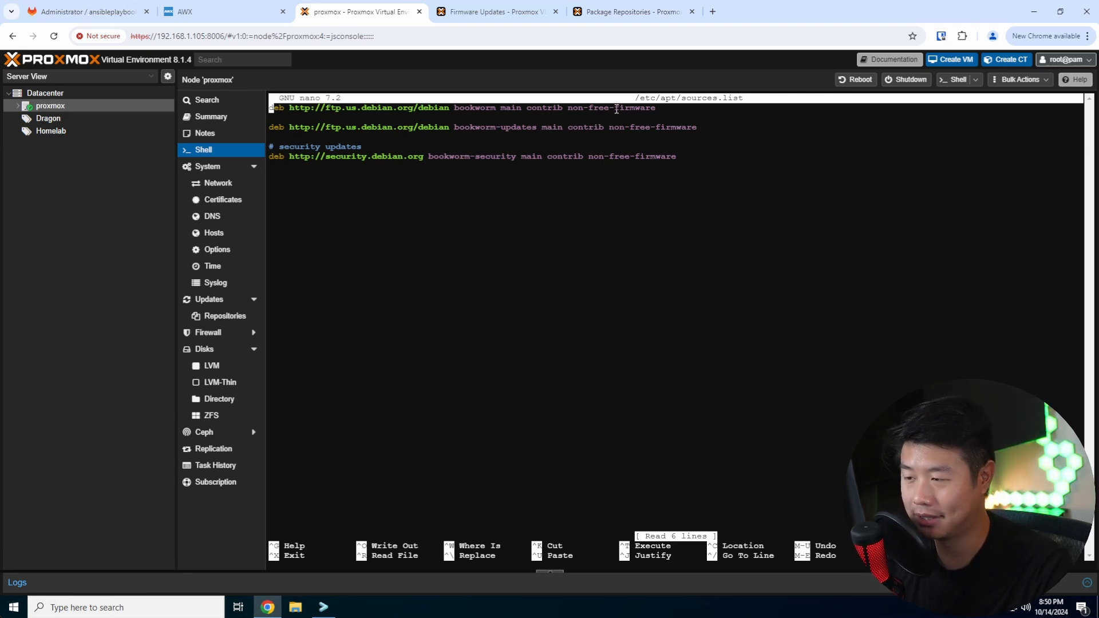
{"action": "mouse_move", "coordinate": [733, 147]}
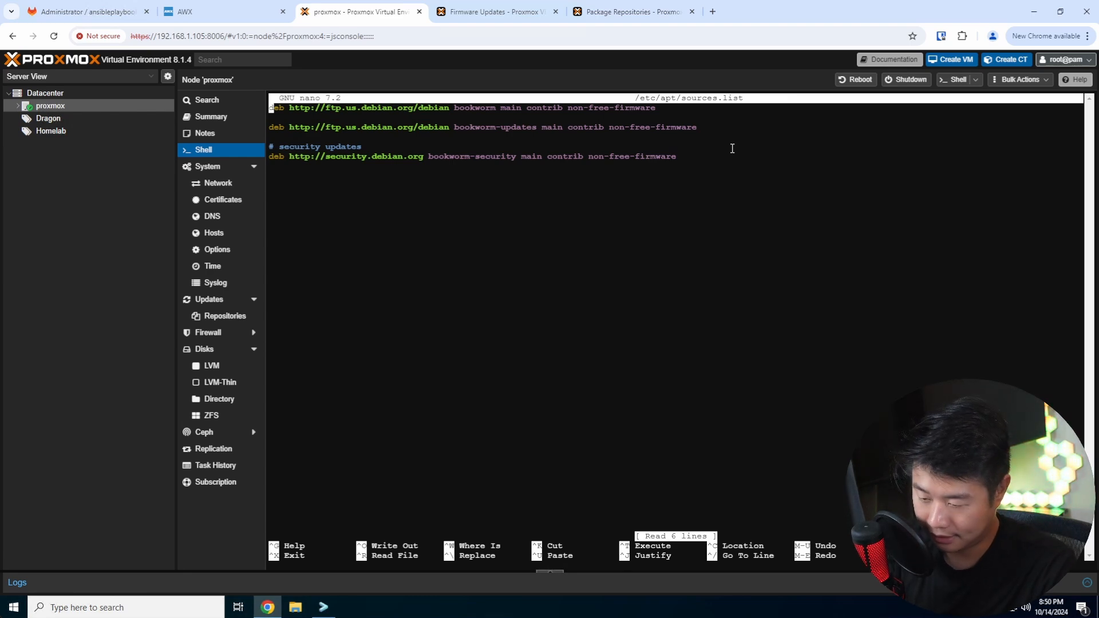
Leave nano on /etc/apt/sources.list unchanged, its Debian lines already carrying non-free-firmware
{"action": "key", "text": "ctrl+x"}
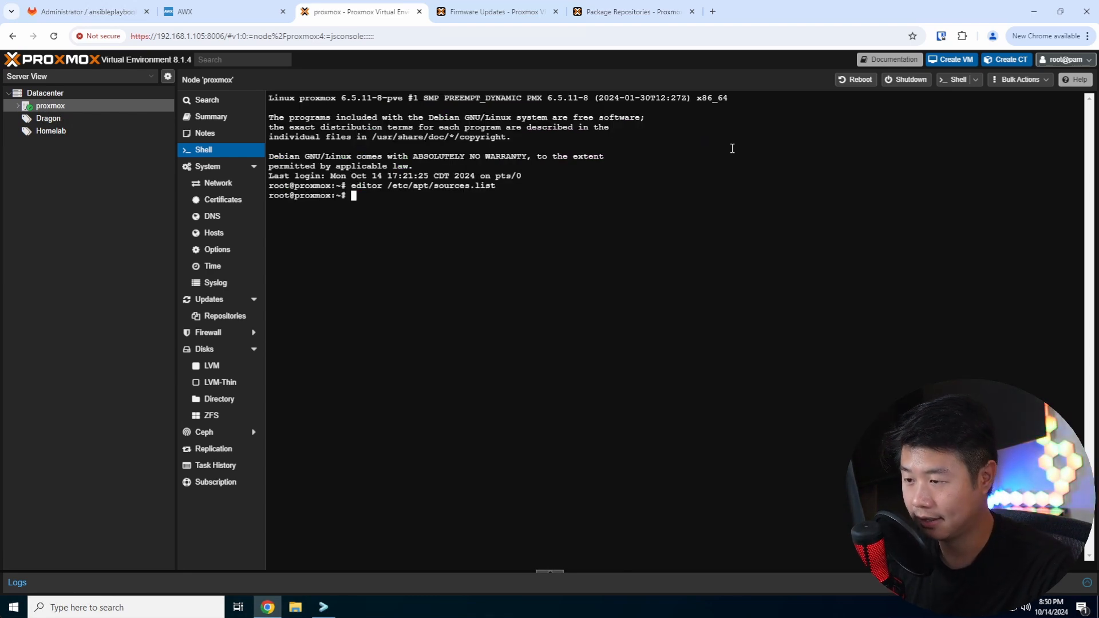
{"action": "mouse_move", "coordinate": [449, 226]}
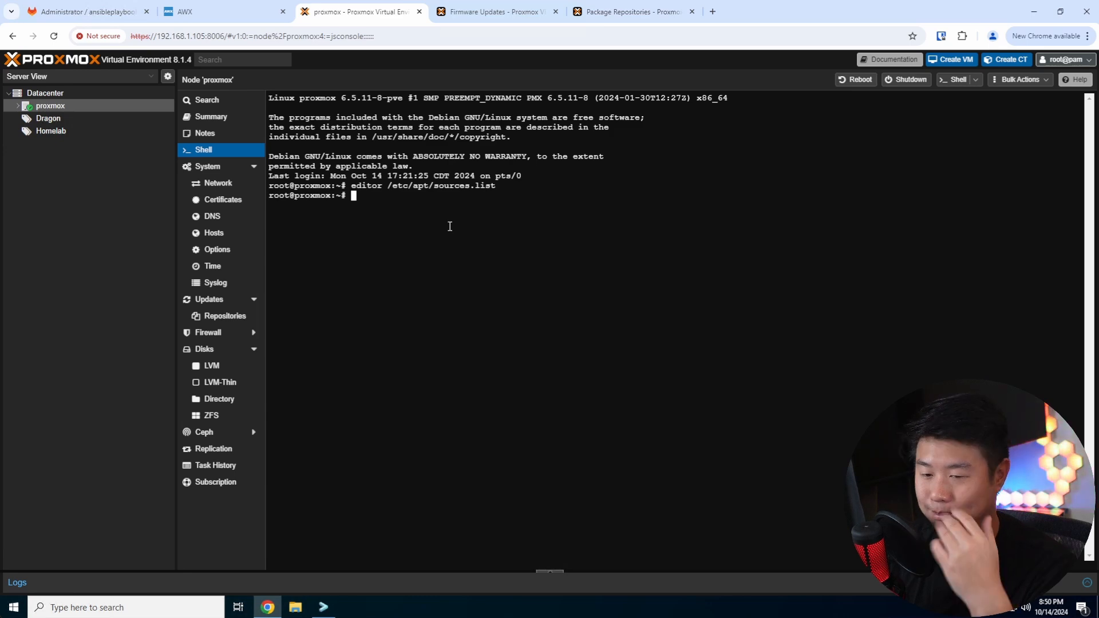
{"action": "mouse_move", "coordinate": [595, 312]}
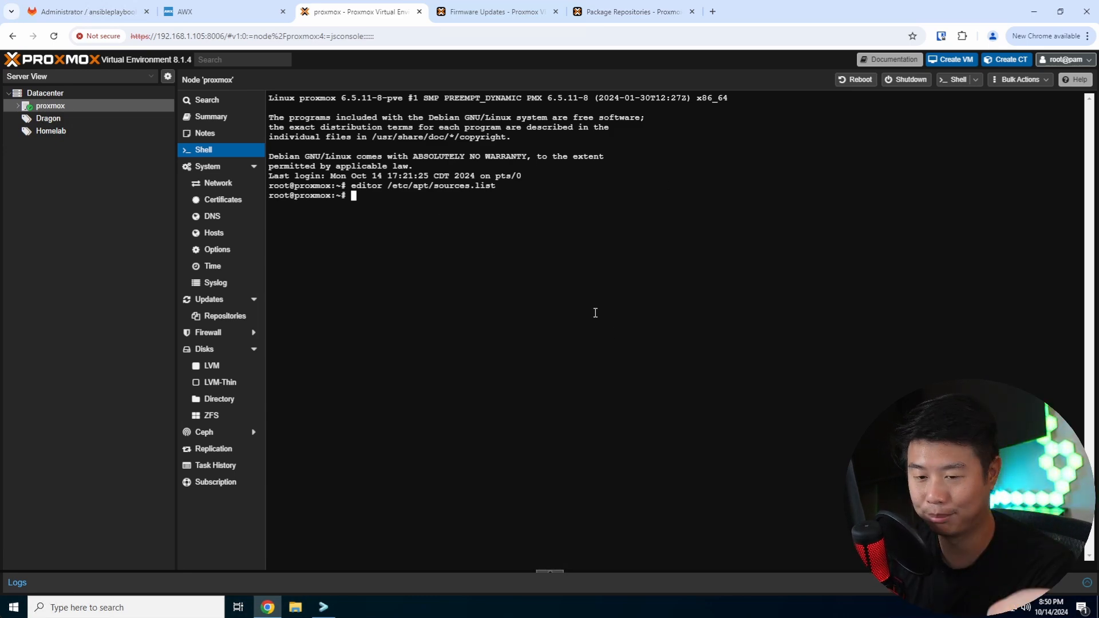
{"action": "mouse_move", "coordinate": [568, 249]}
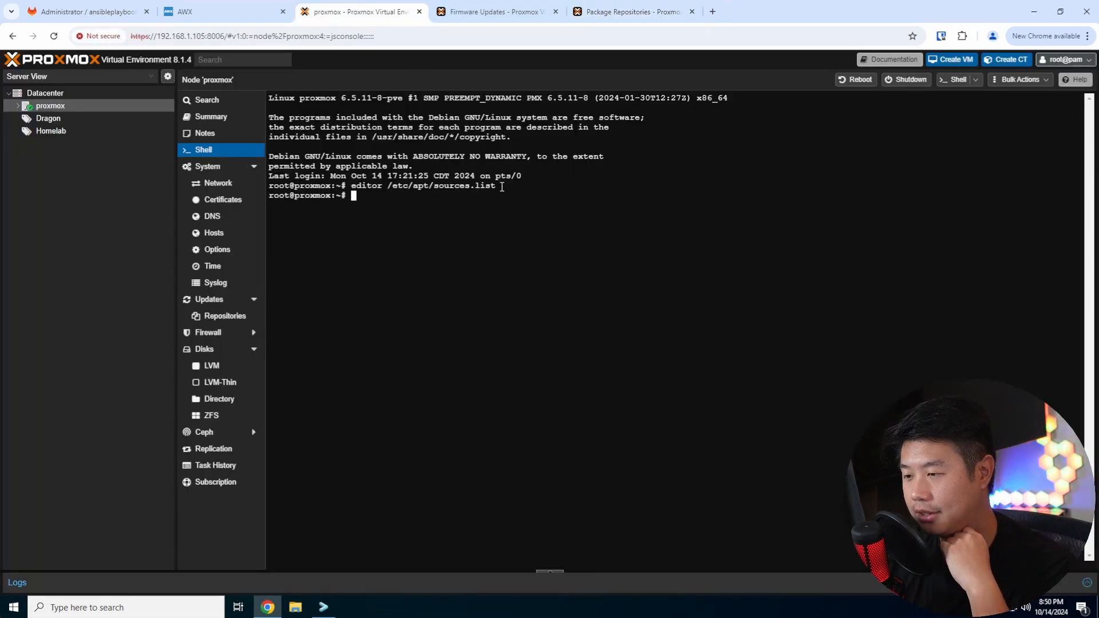
Run apt clean && apt update, refreshing package lists with 81 upgradable packages reported
{"action": "type", "text": "apt clean &&"}
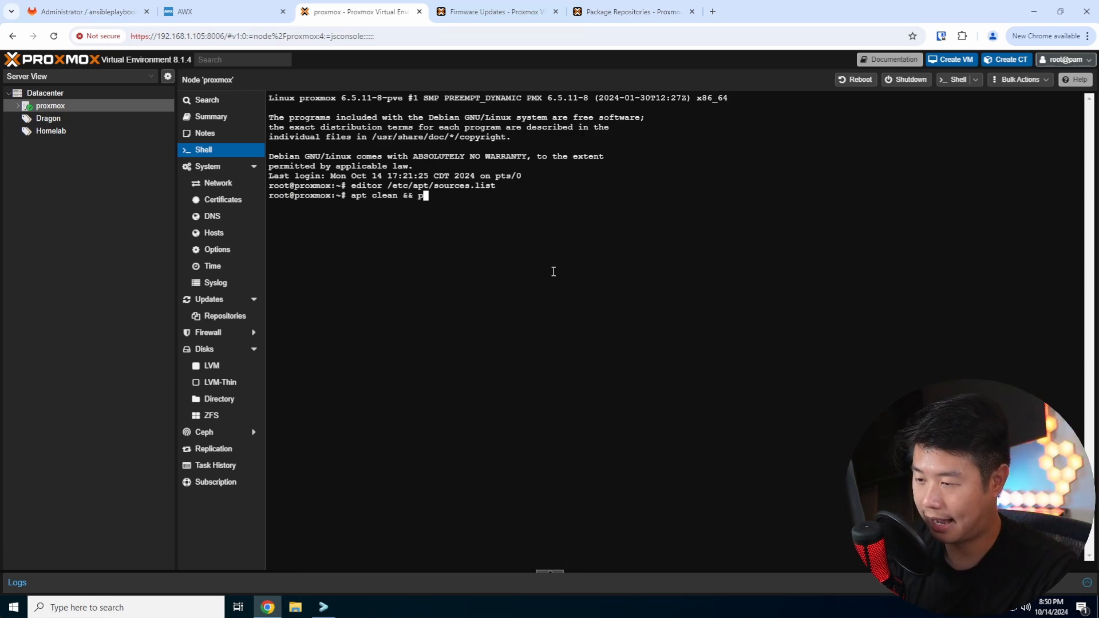
{"action": "type", "text": "pt update"}
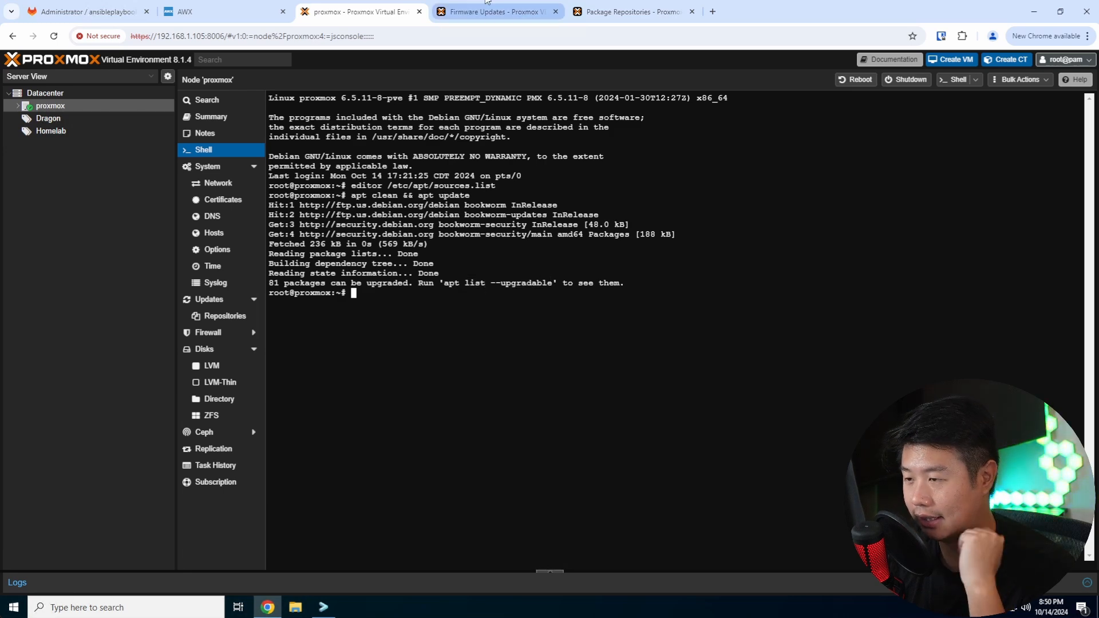
Run apt install intel-microcode on the host, which reports it is already the newest version
{"action": "left_click", "coordinate": [502, 11]}
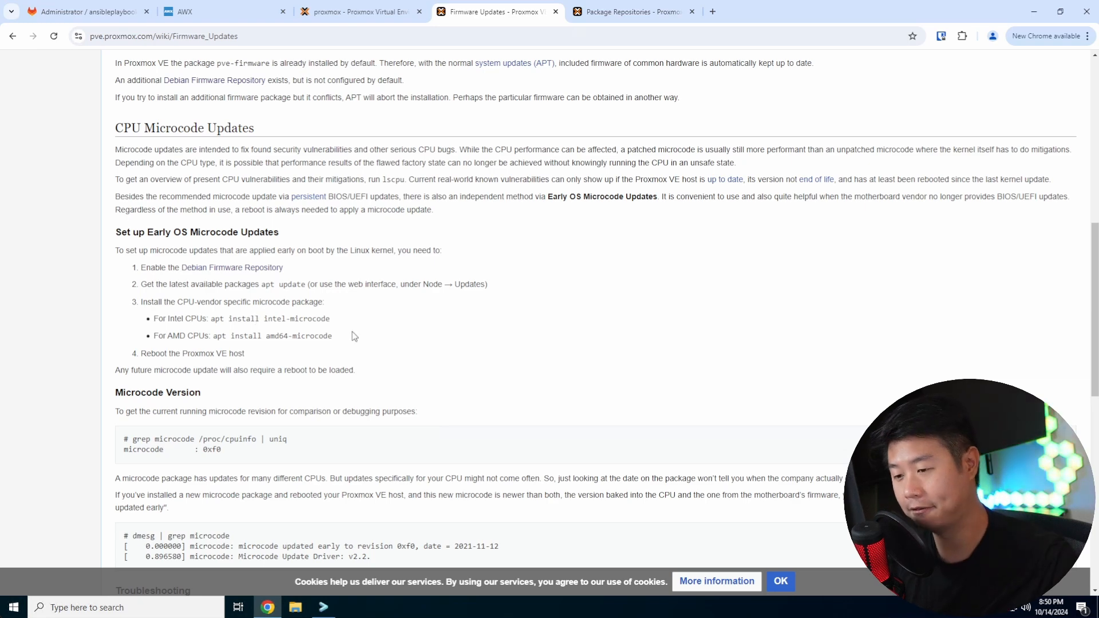
{"action": "double_click", "coordinate": [313, 319]}
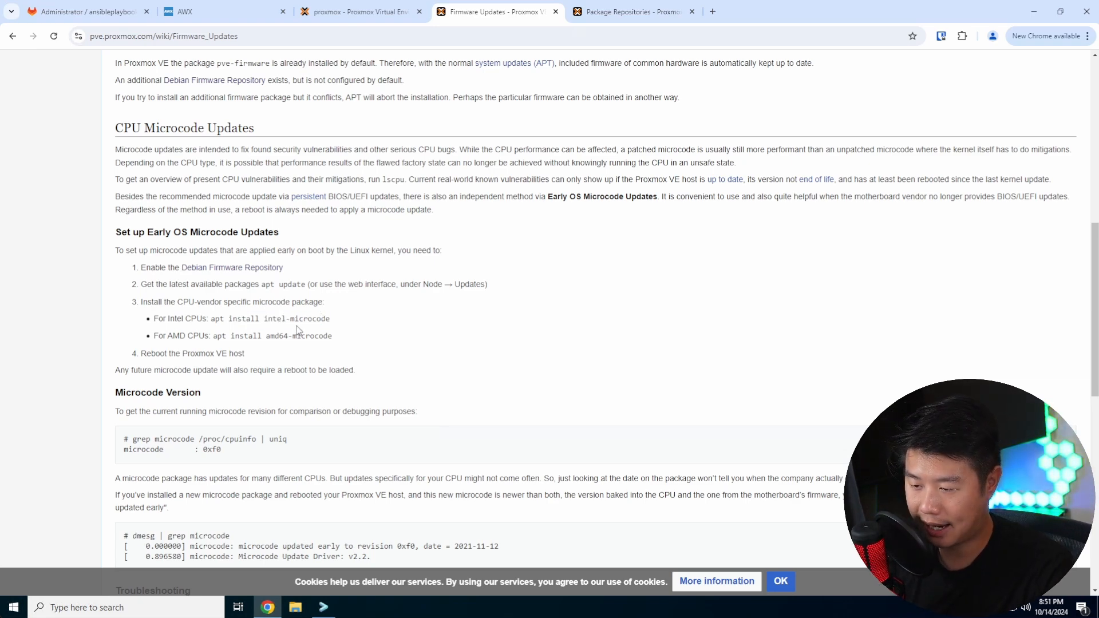
{"action": "left_click", "coordinate": [357, 12]}
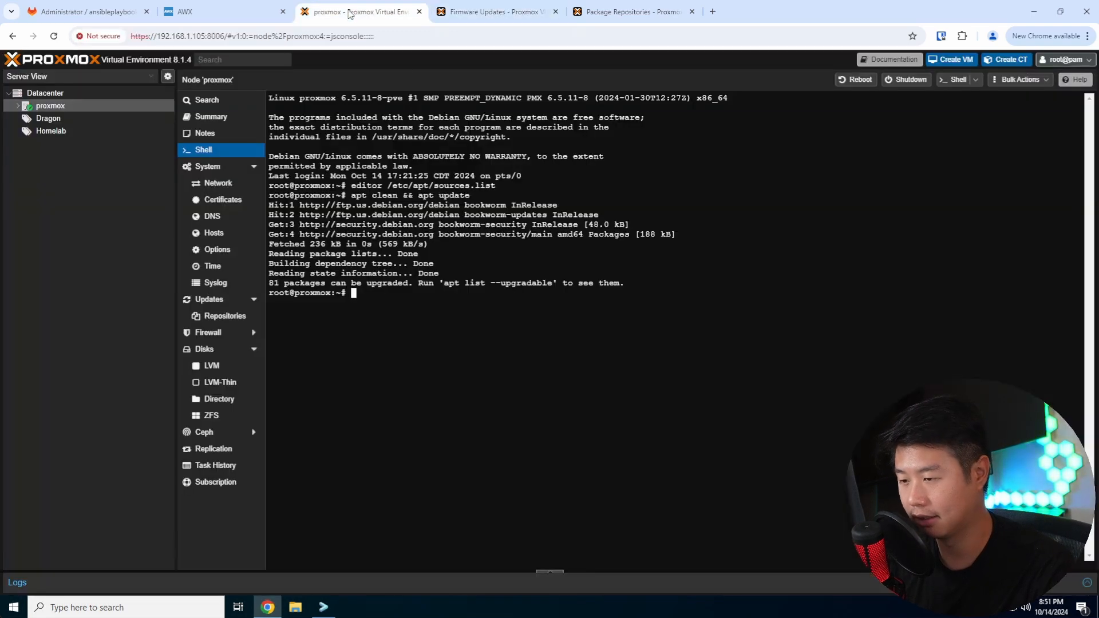
{"action": "type", "text": "apt install"}
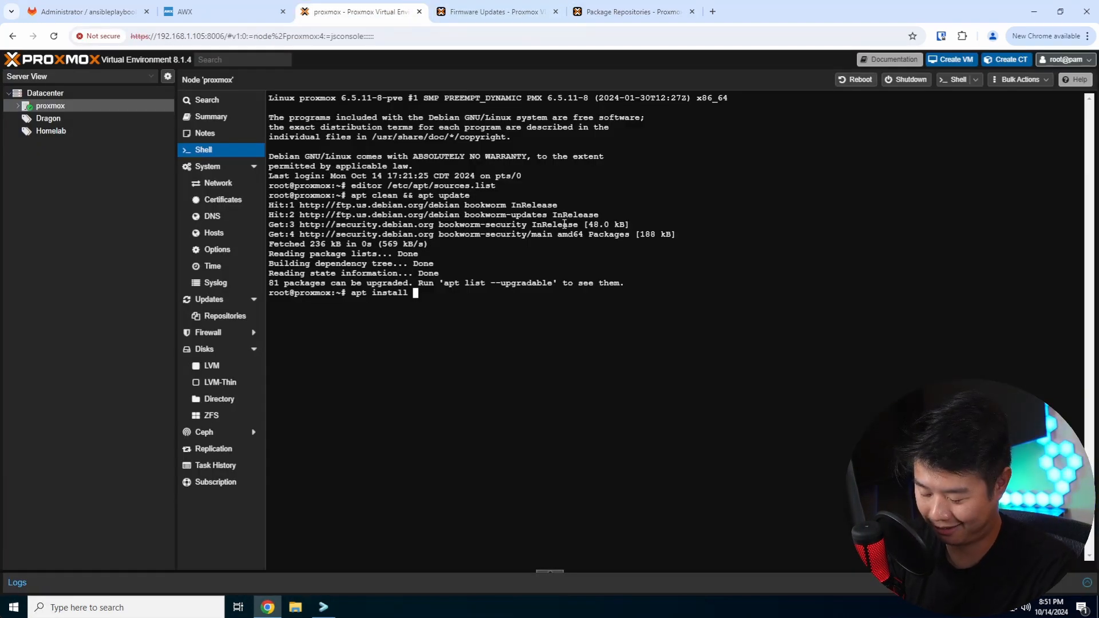
{"action": "type", "text": "intel-microcode"}
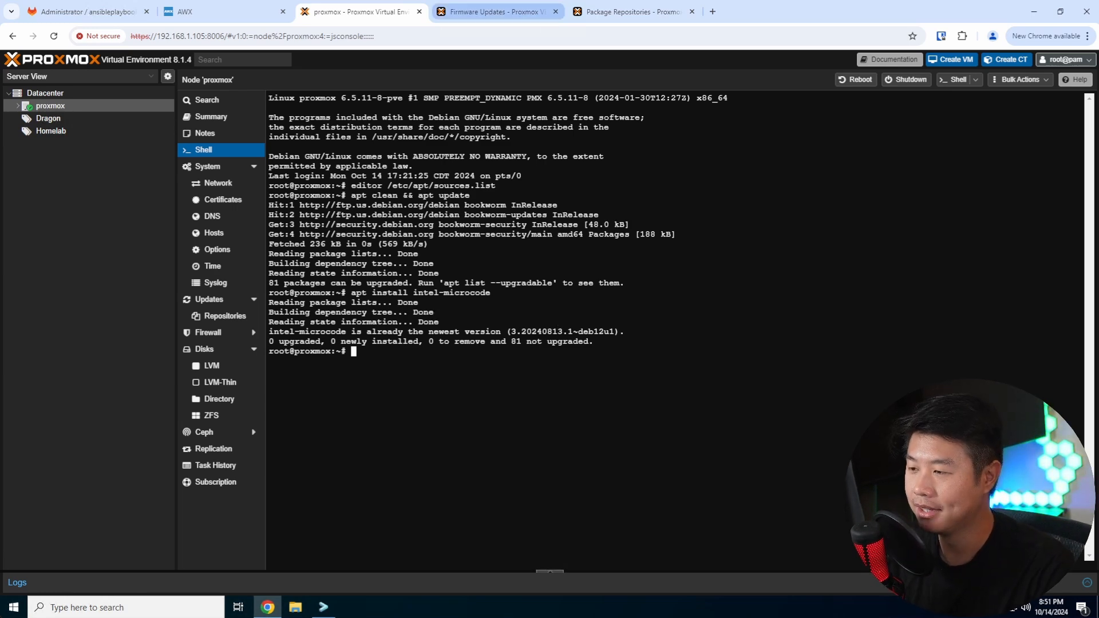
Re-check the wiki's microcode instructions and return to the host shell
{"action": "left_click", "coordinate": [495, 11]}
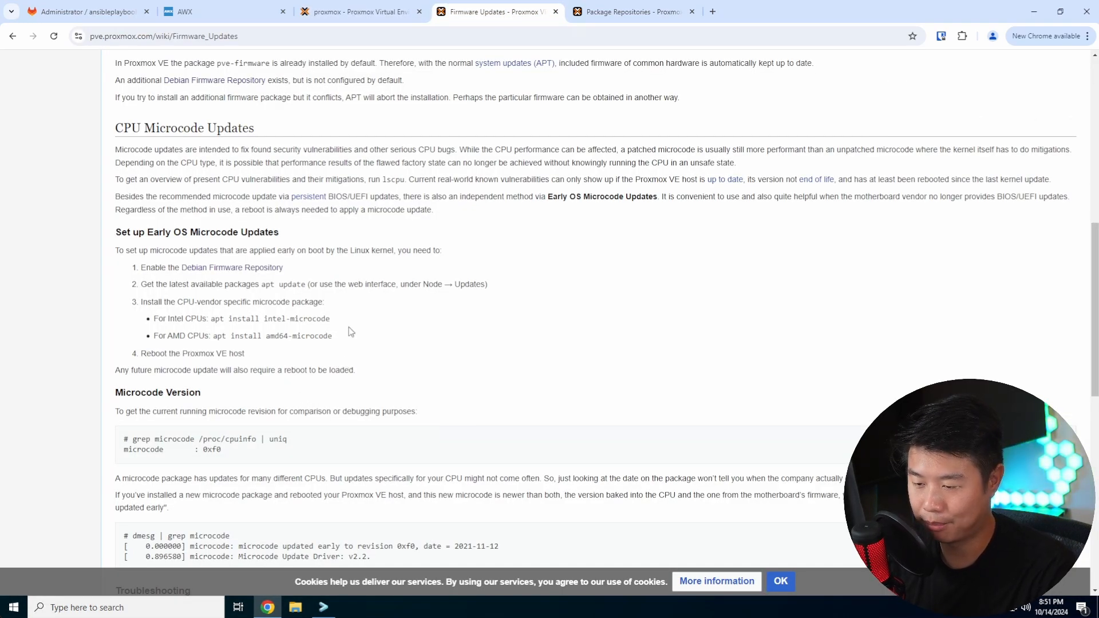
{"action": "left_click", "coordinate": [357, 10]}
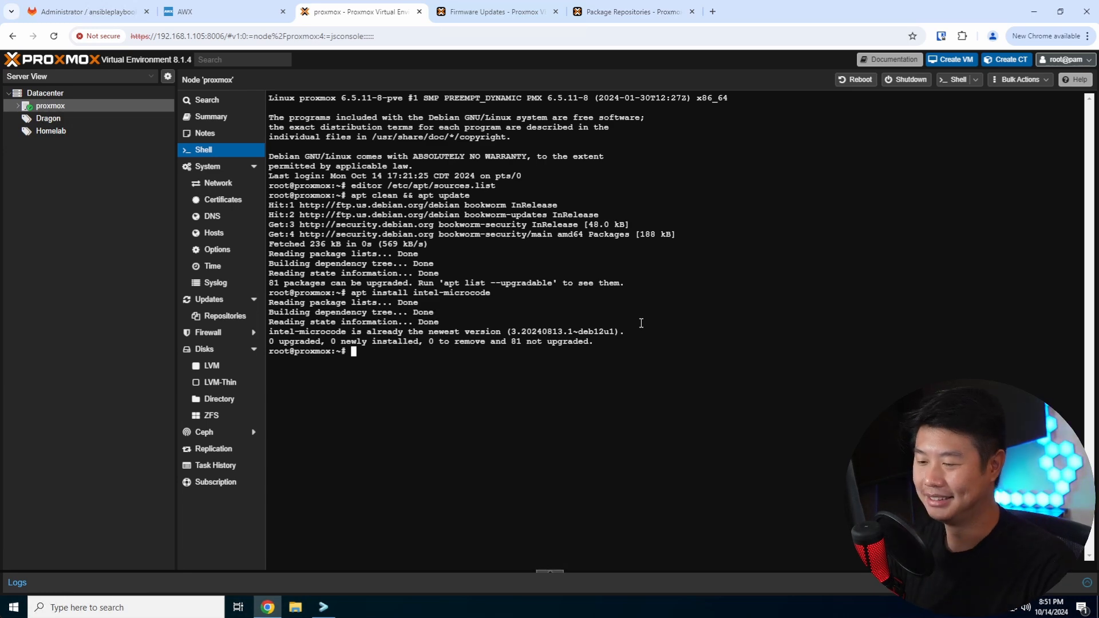
Reboot the host with init 6 and consult the wiki's grep microcode version-check command
{"action": "type", "text": "init"}
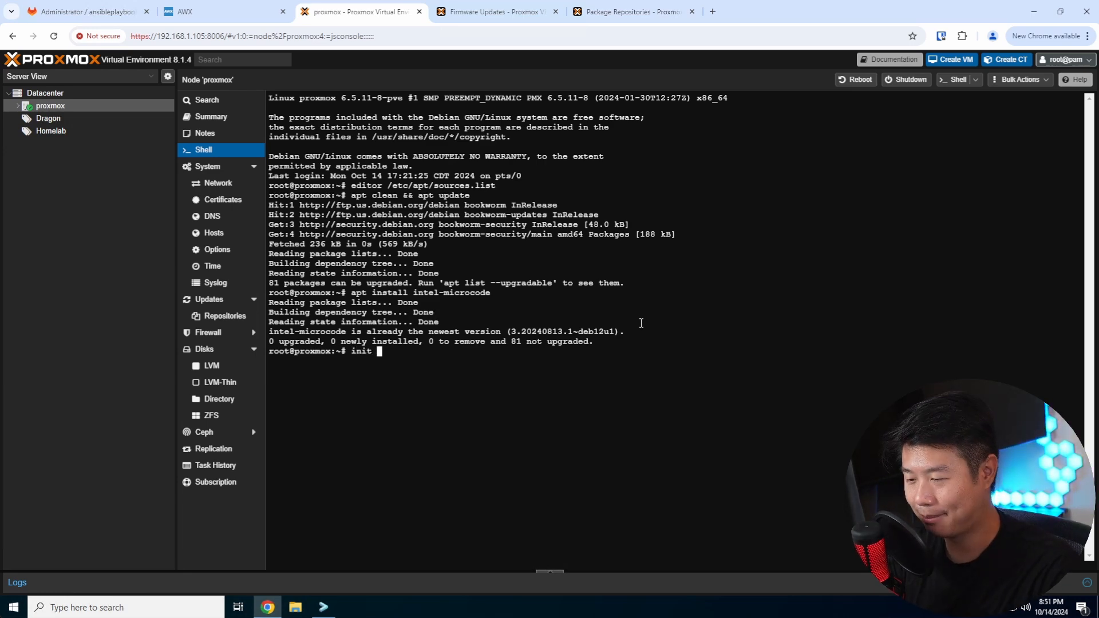
{"action": "type", "text": "6"}
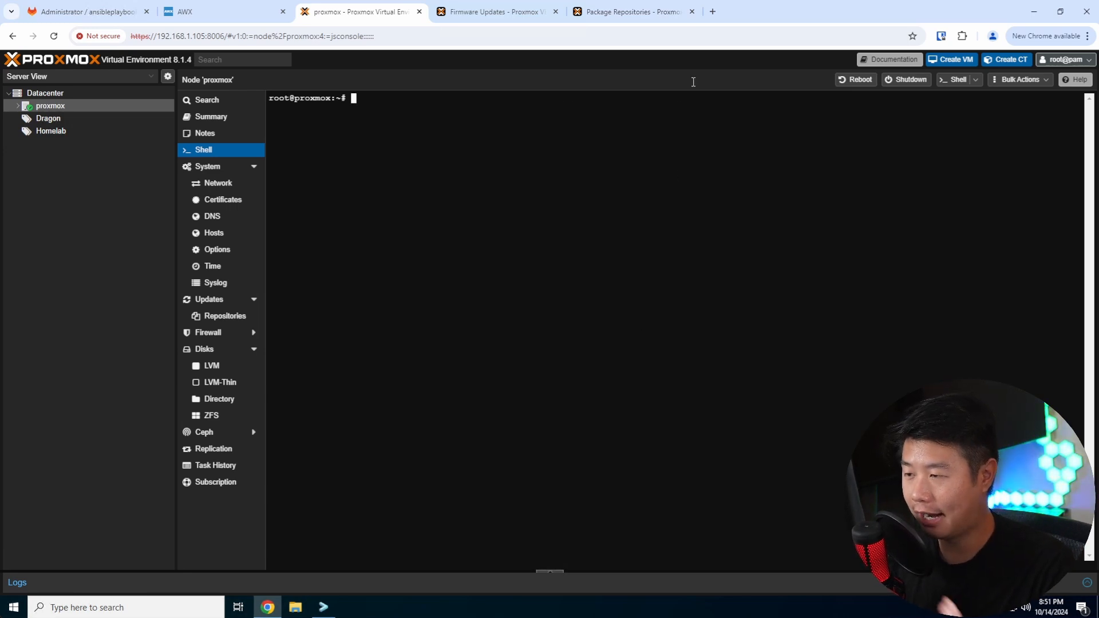
{"action": "left_click", "coordinate": [495, 12]}
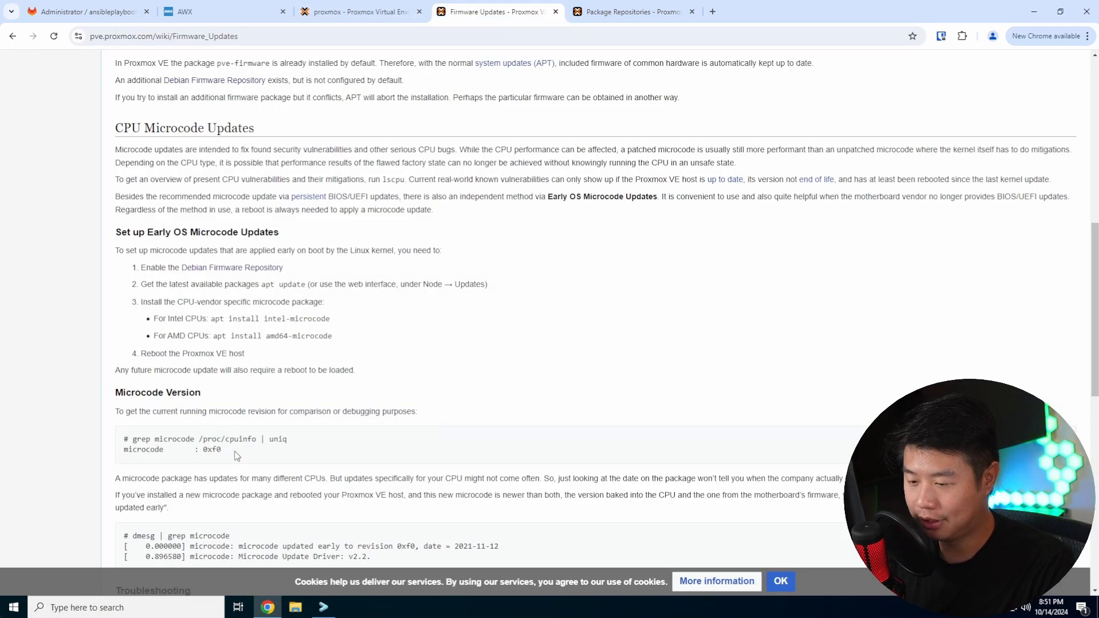
{"action": "left_click_drag", "start_coordinate": [133, 439], "coordinate": [259, 438]}
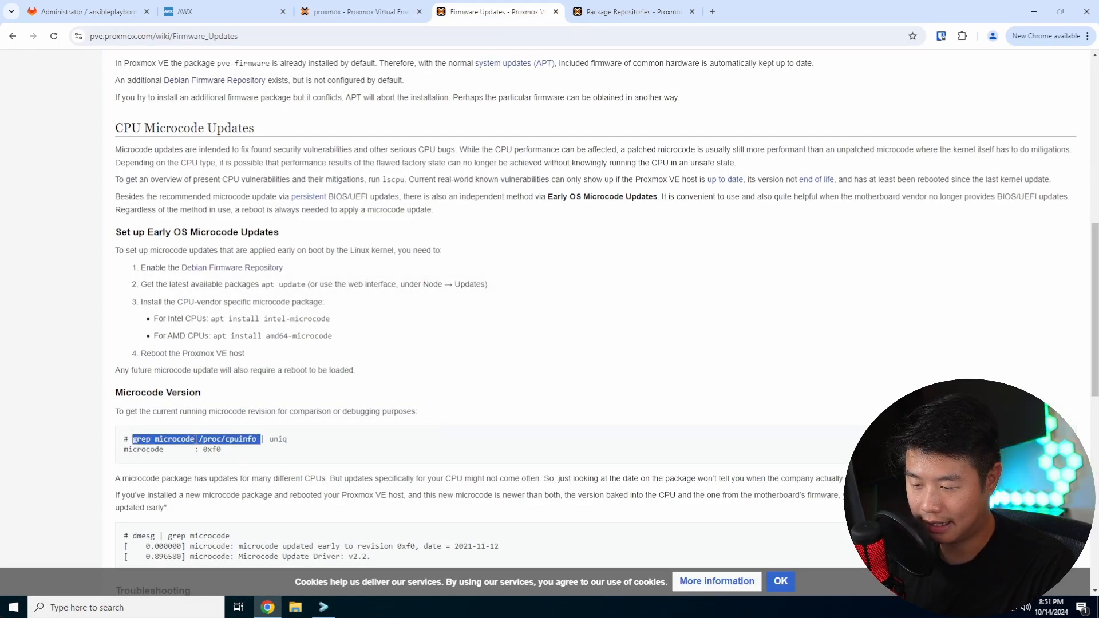
{"action": "left_click", "coordinate": [291, 373]}
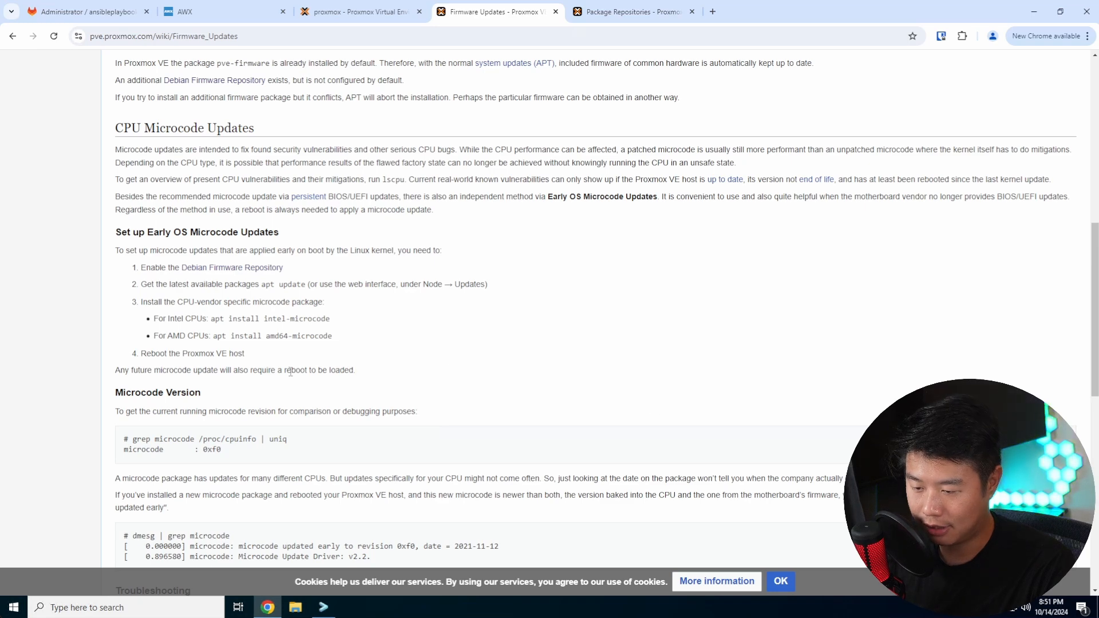
{"action": "mouse_move", "coordinate": [421, 80]}
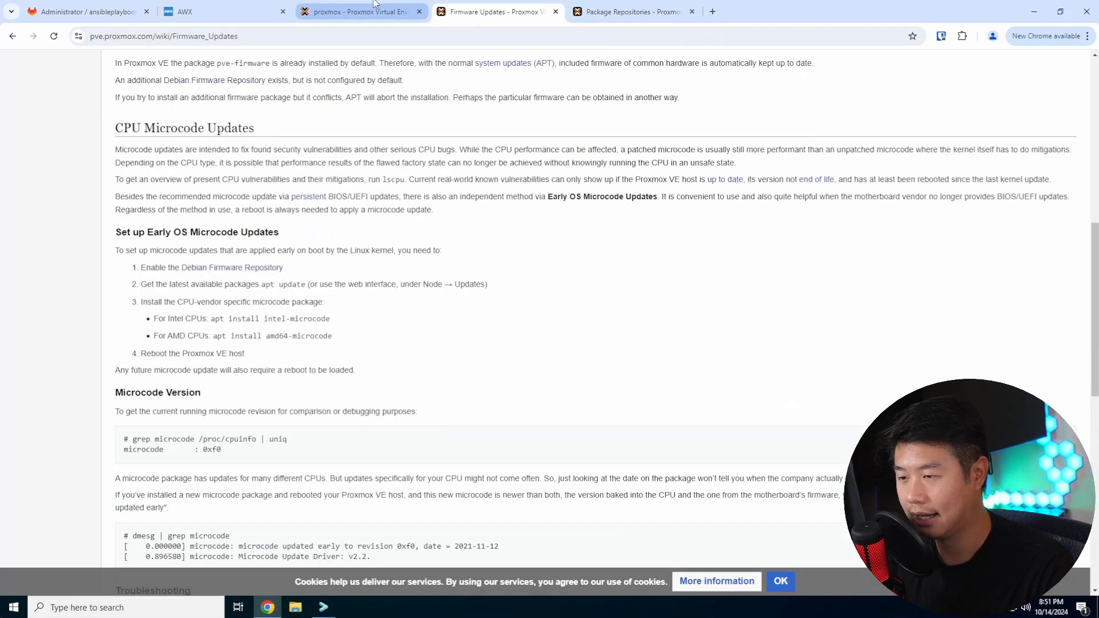
Run grep microcode /proc/cpuinfo, showing every core at revision 0x4121
{"action": "left_click", "coordinate": [358, 10]}
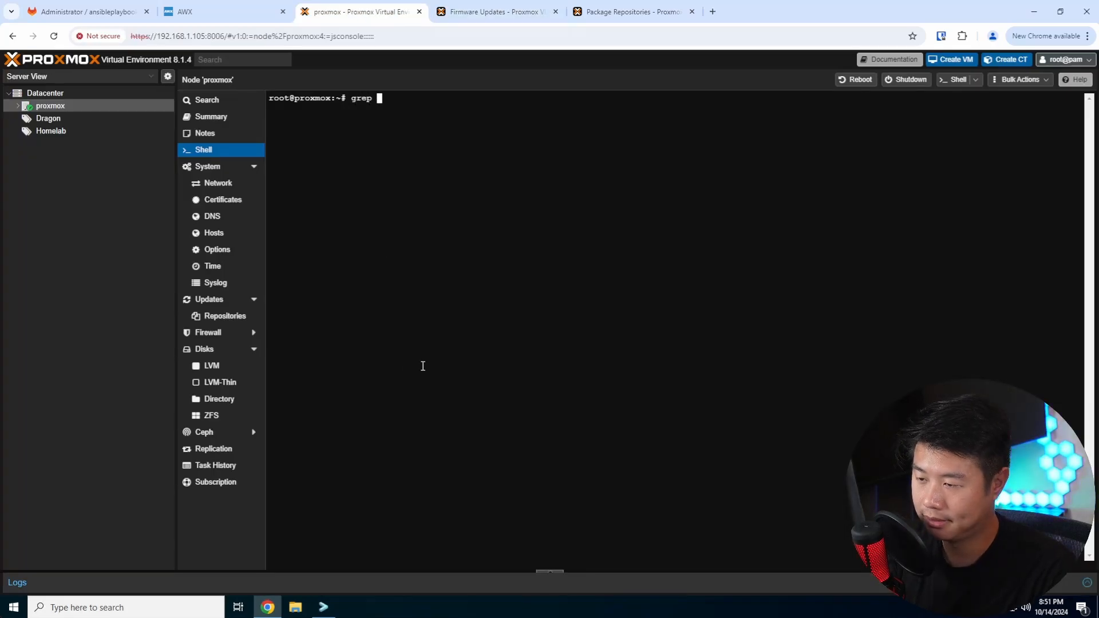
{"action": "type", "text": "microcode"}
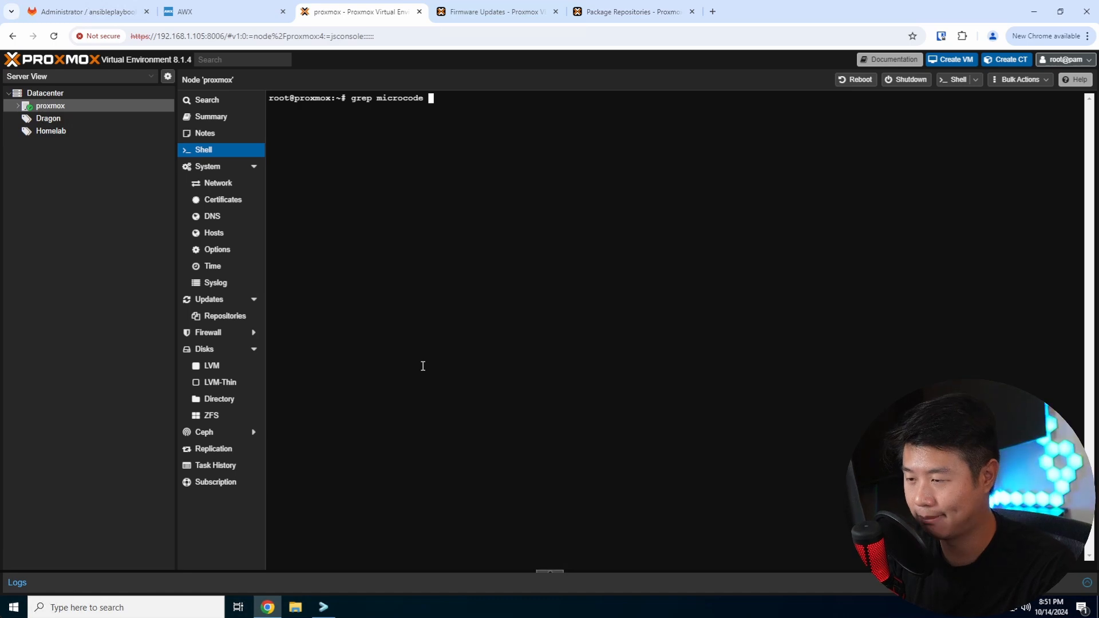
{"action": "type", "text": "/"}
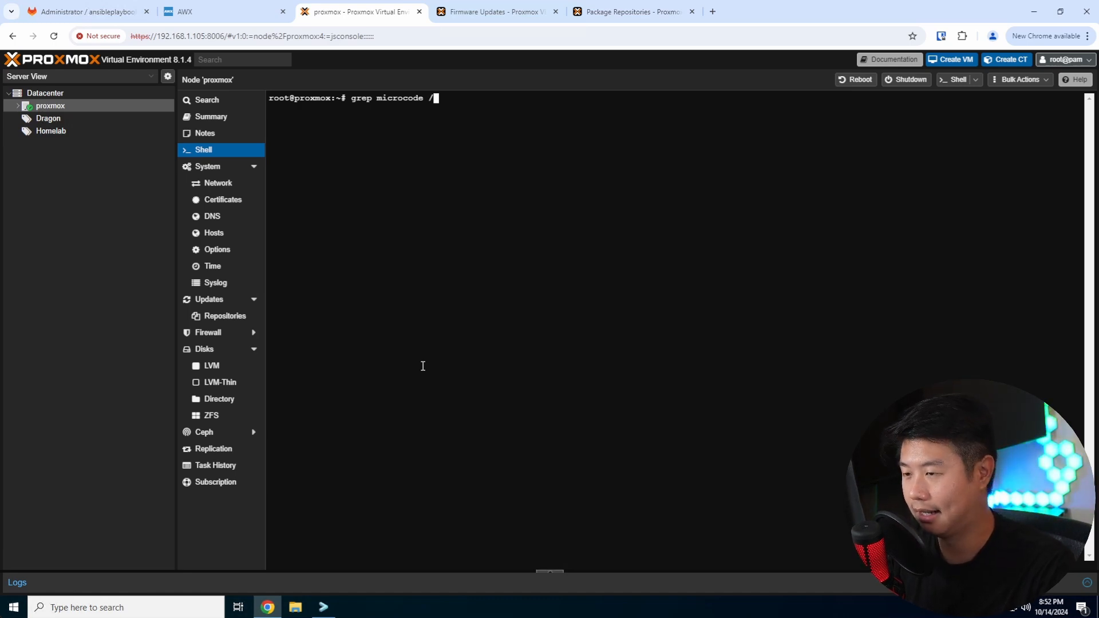
{"action": "type", "text": "etc/cpuinf"}
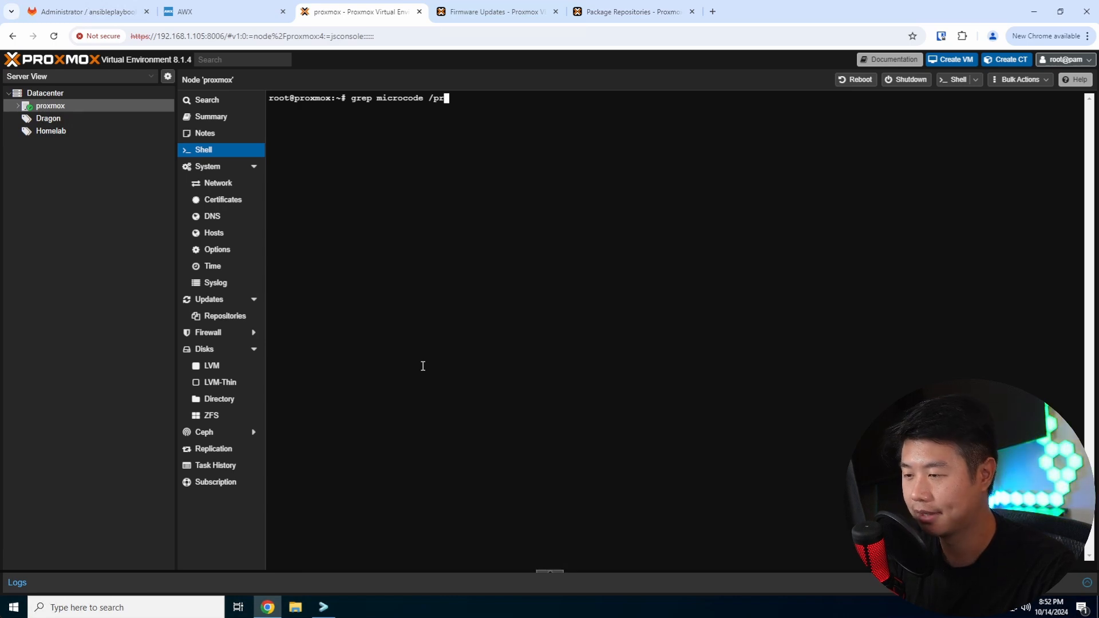
{"action": "type", "text": "oc/cpuinfo"}
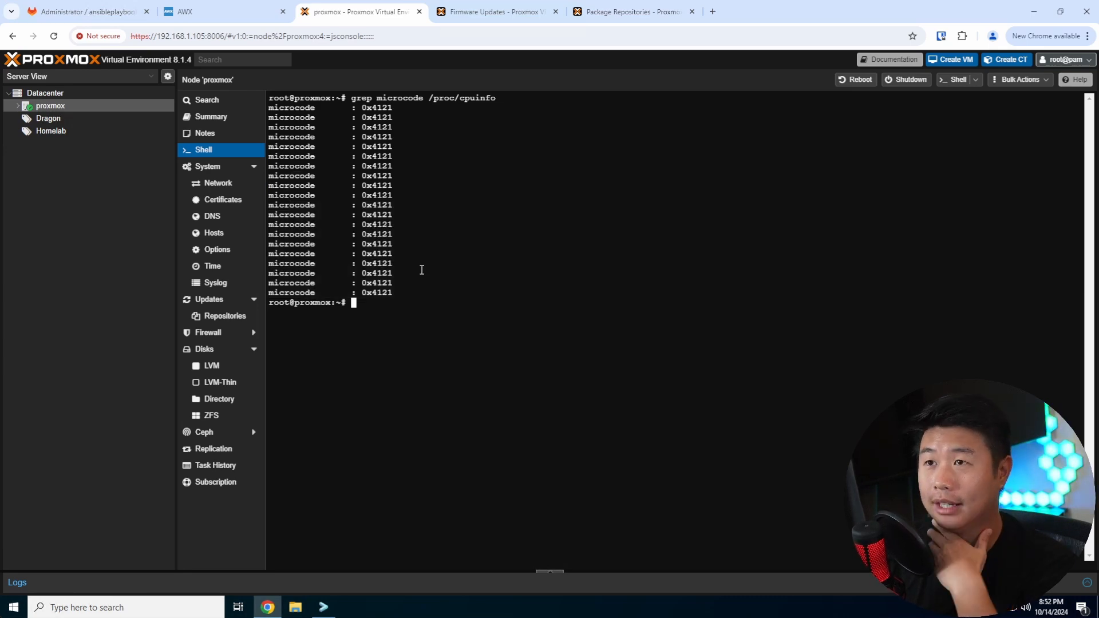
{"action": "mouse_move", "coordinate": [413, 236]}
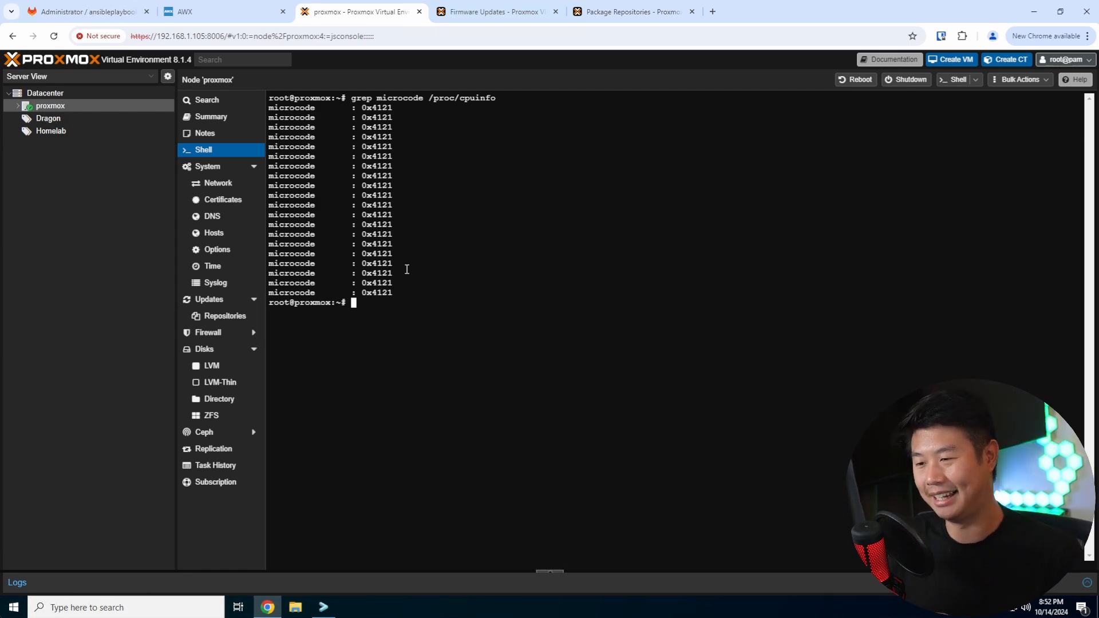
{"action": "mouse_move", "coordinate": [469, 302]}
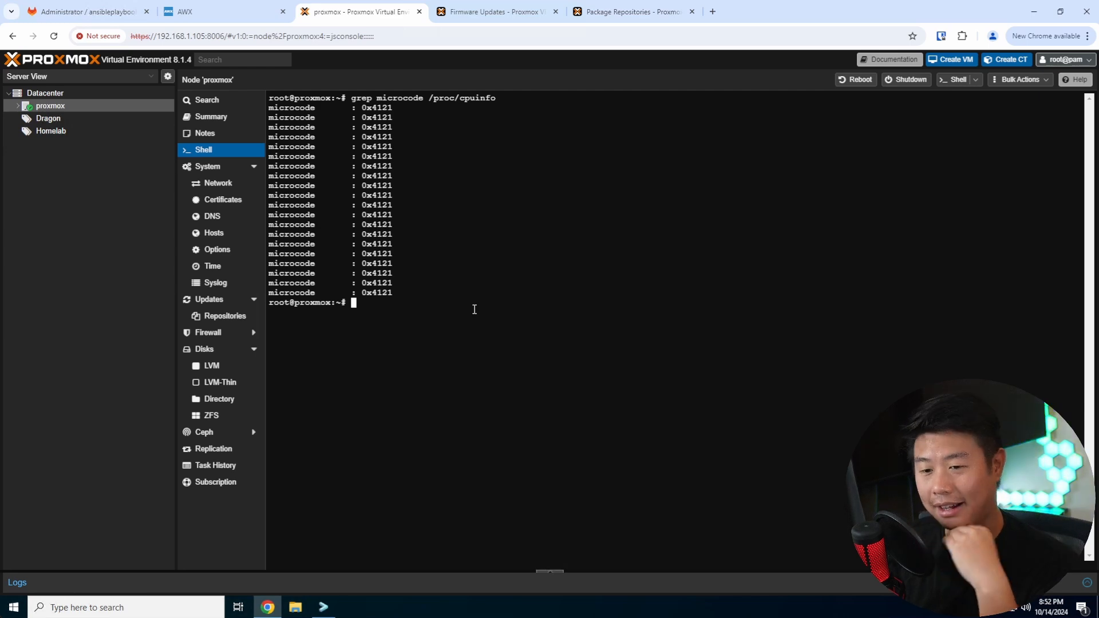
{"action": "mouse_move", "coordinate": [480, 300]}
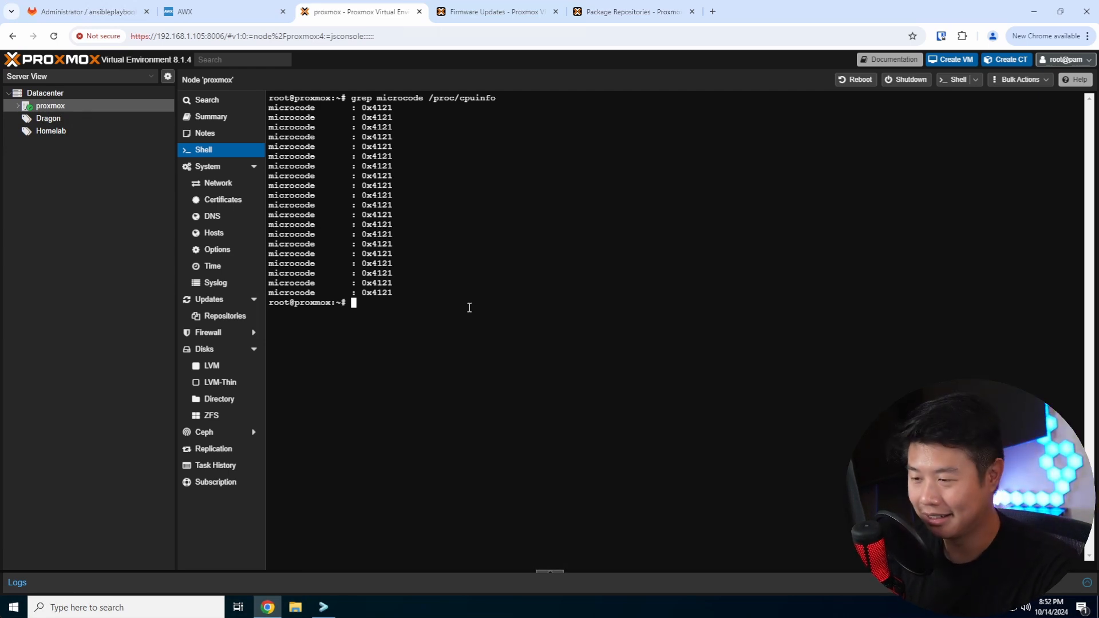
{"action": "mouse_move", "coordinate": [461, 296]}
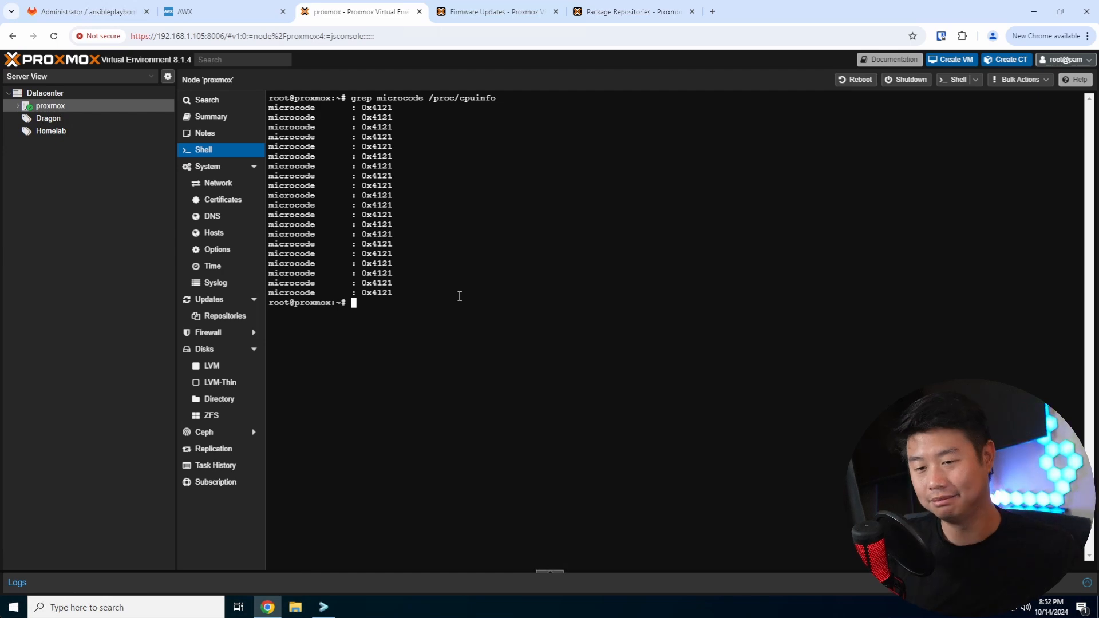